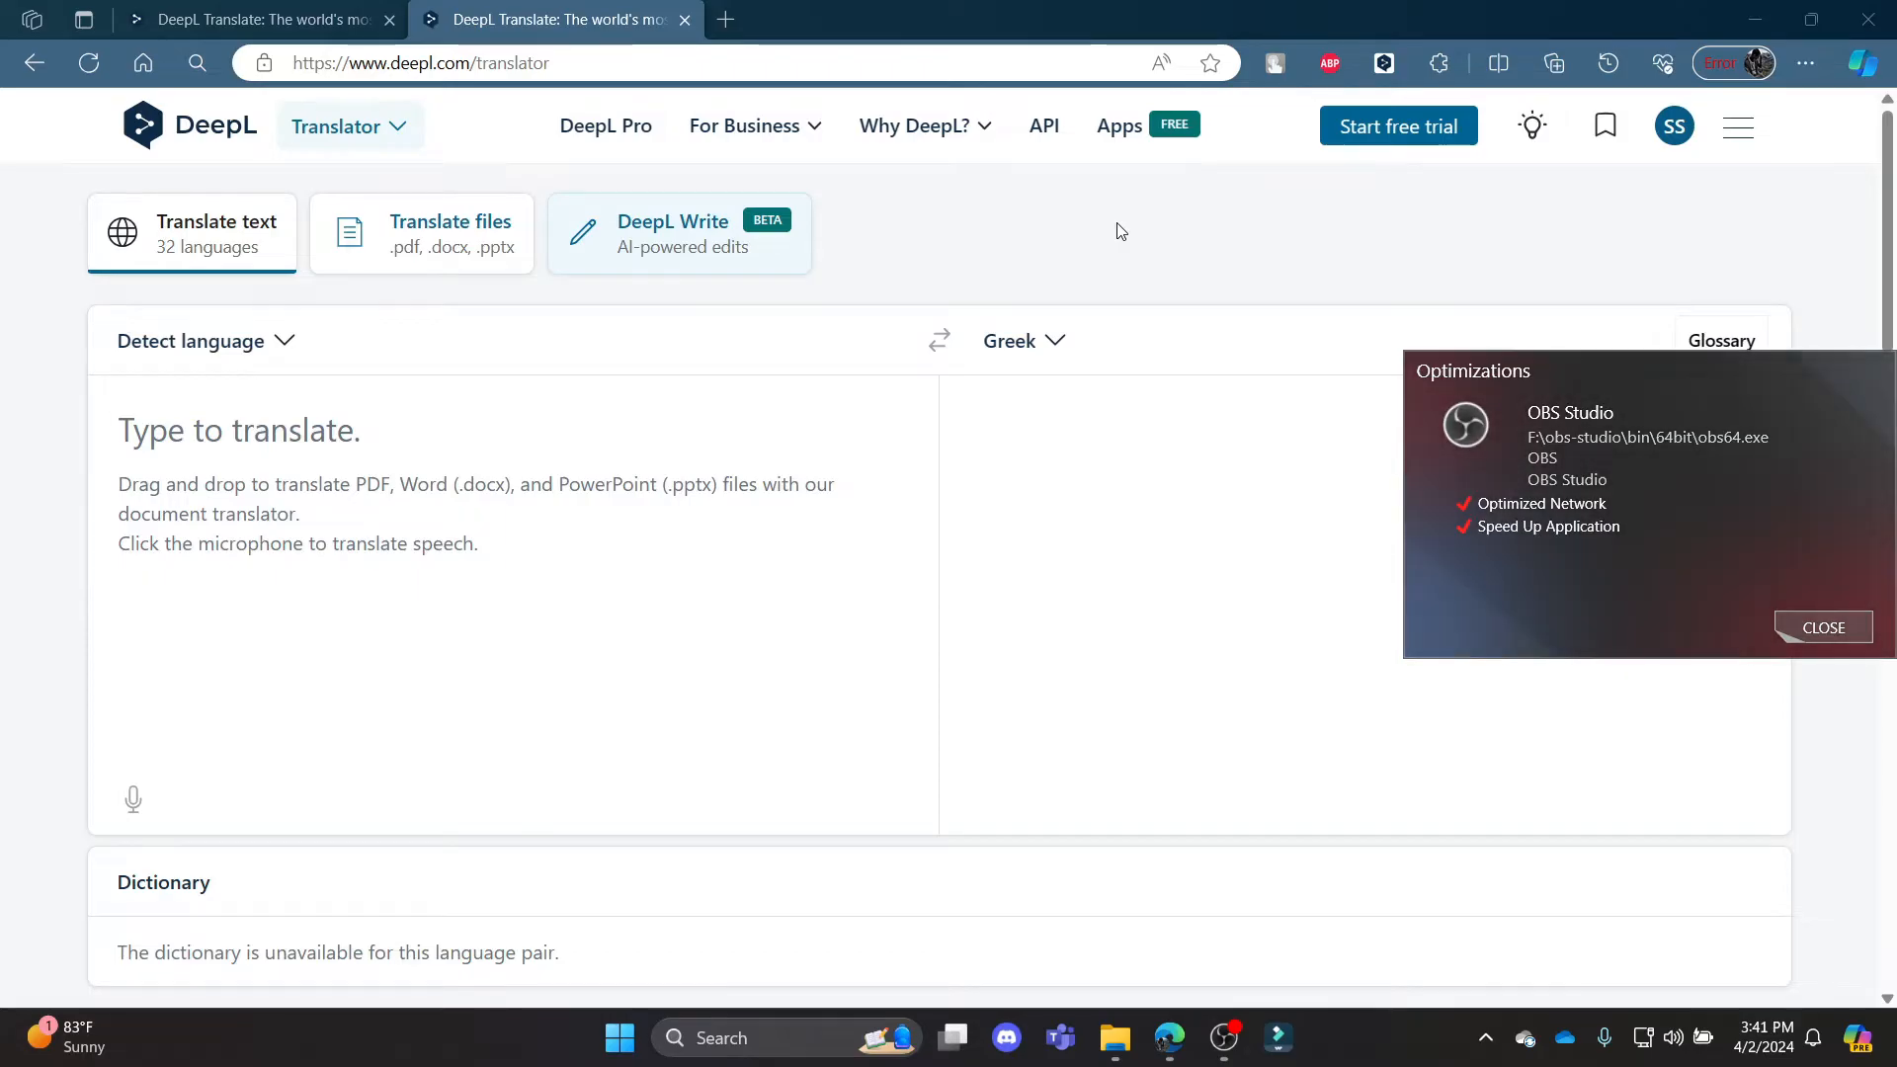
# Step: Switch from Translator to the DeepL Write writing-improvement tool via the product list
pyautogui.click(1822, 626)
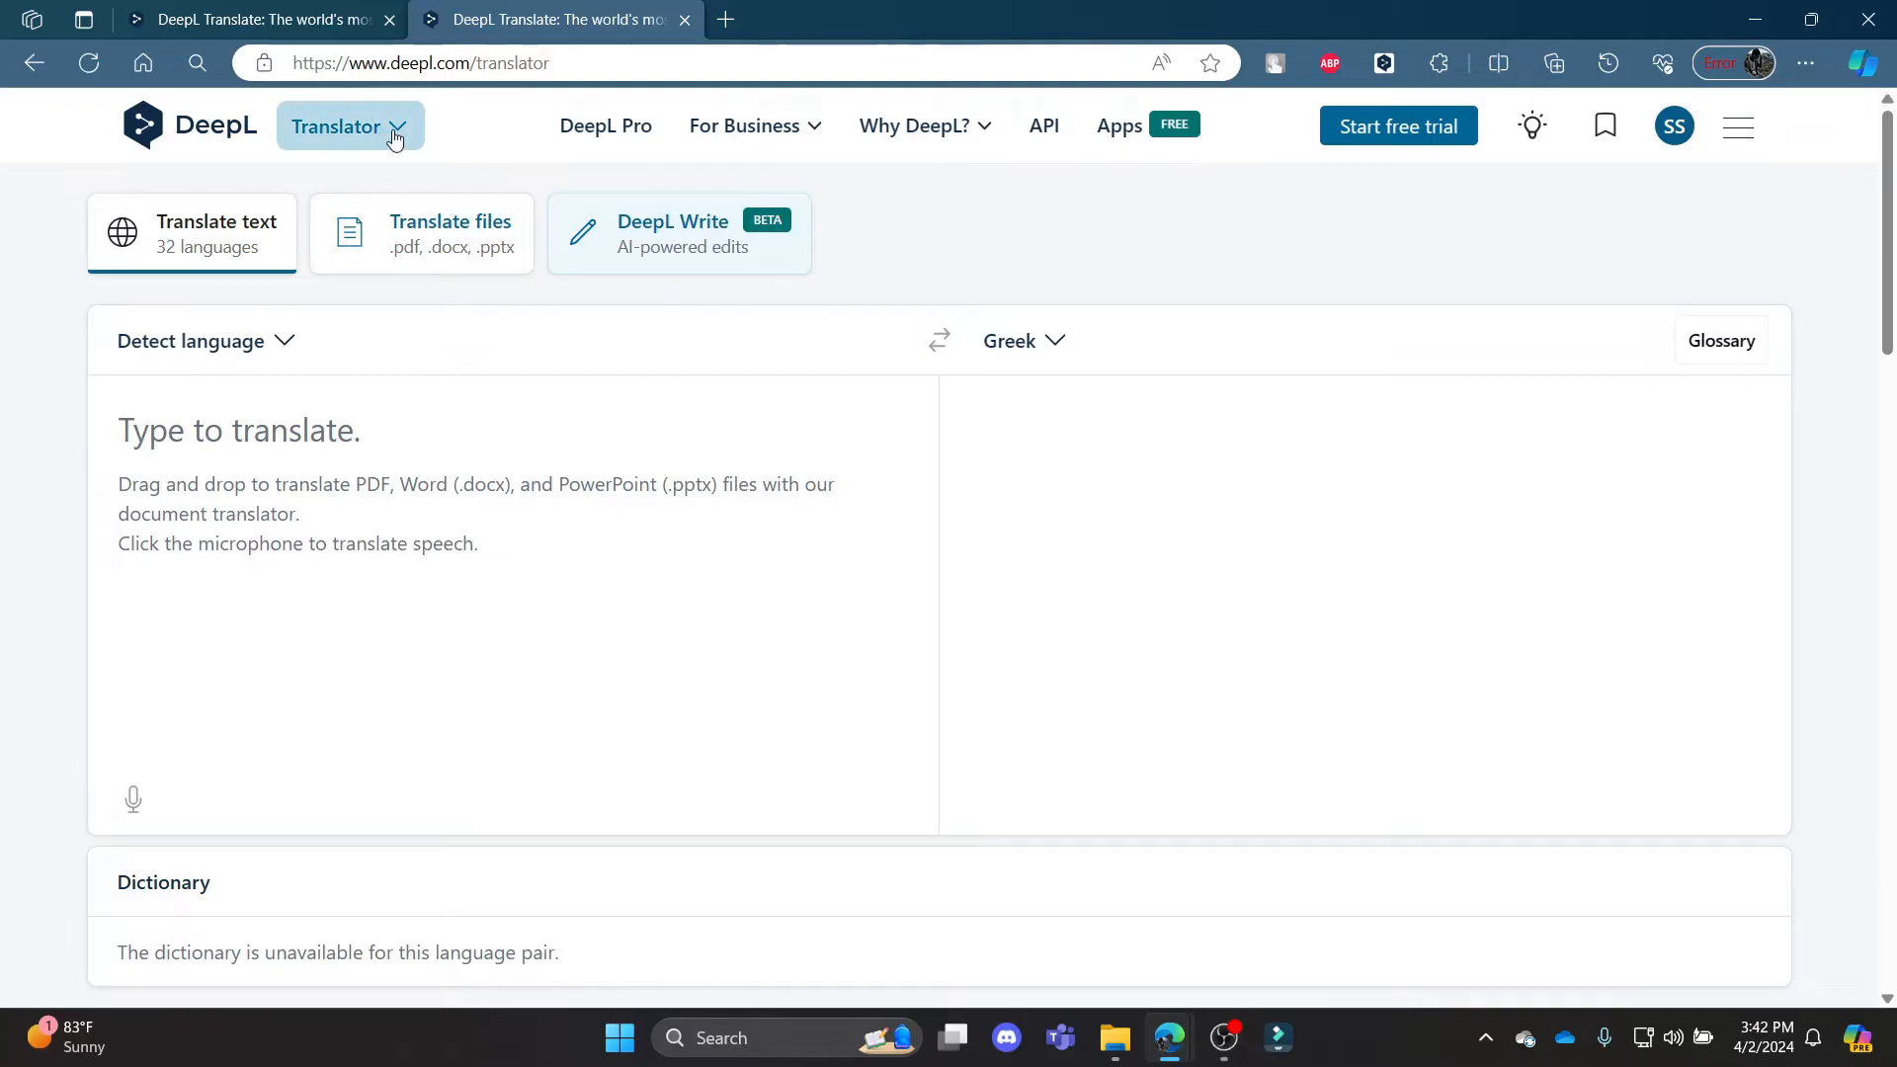
pyautogui.click(348, 126)
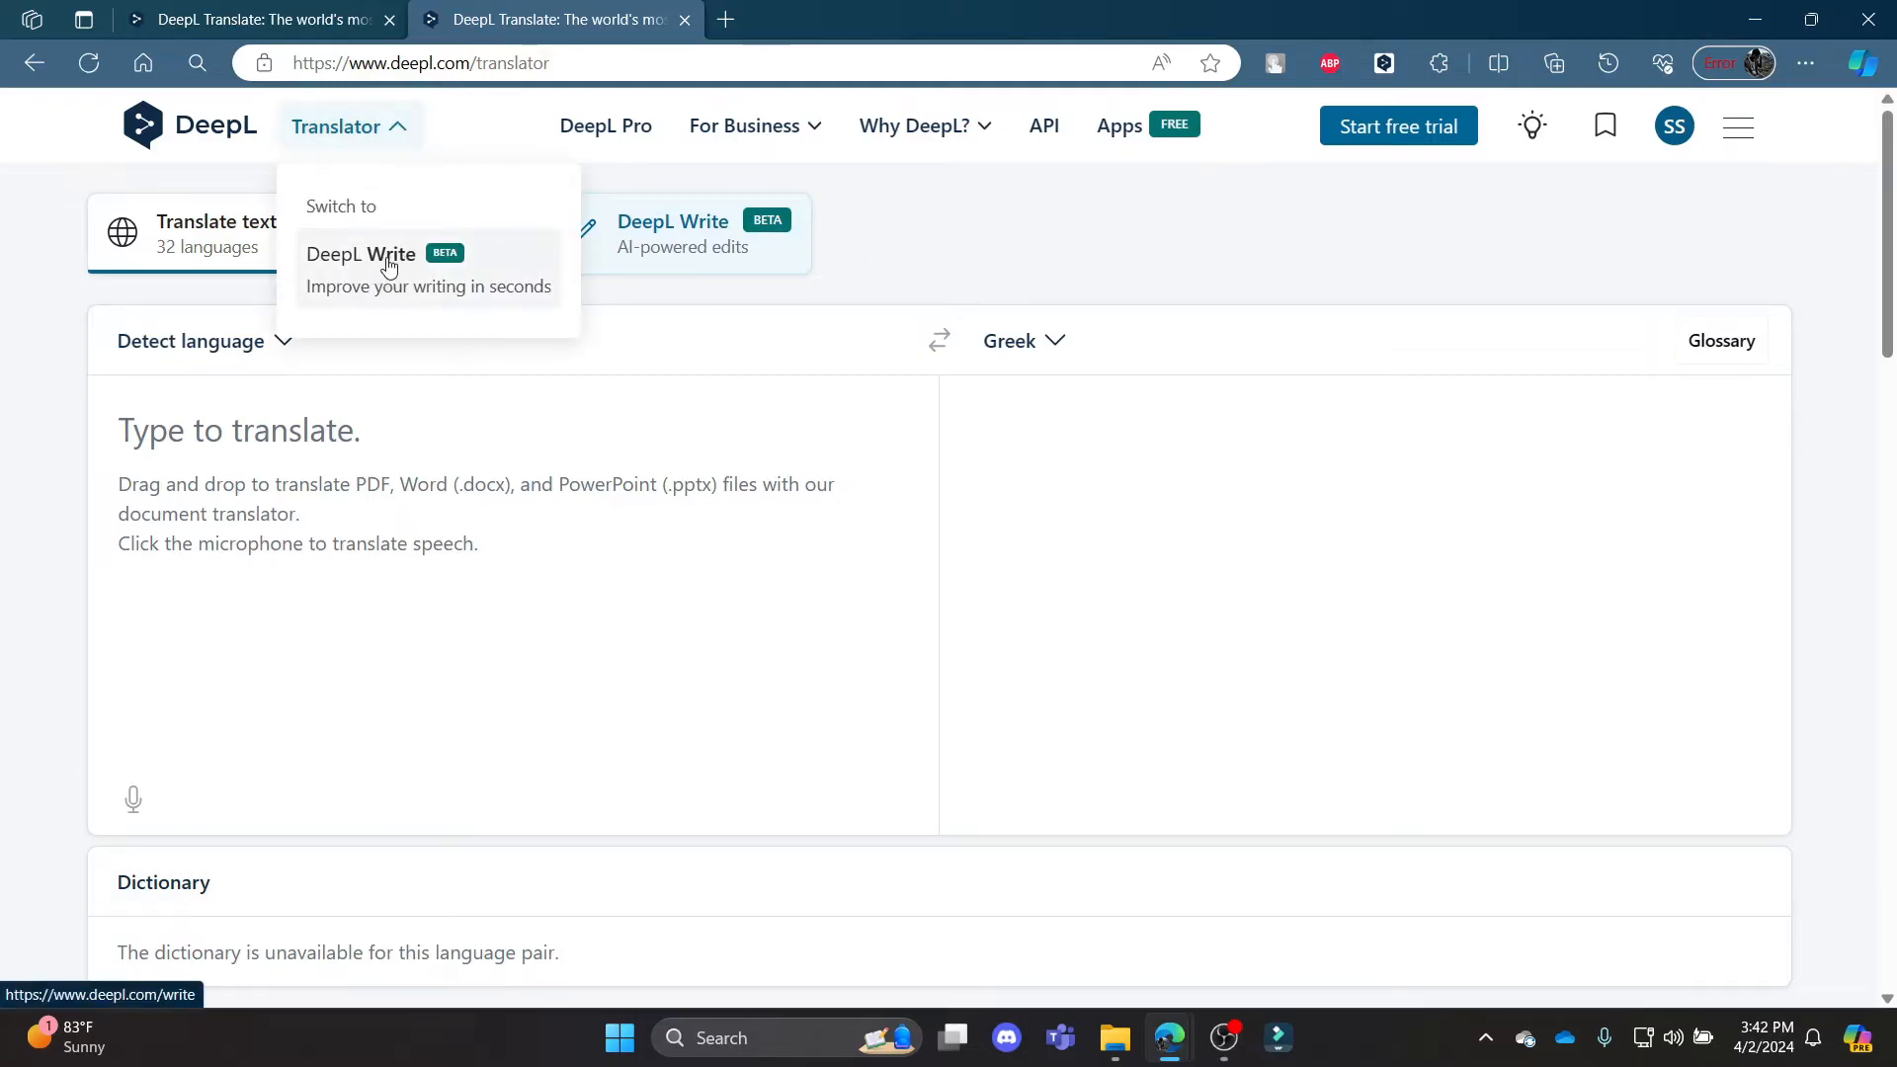
pyautogui.moveTo(672, 230)
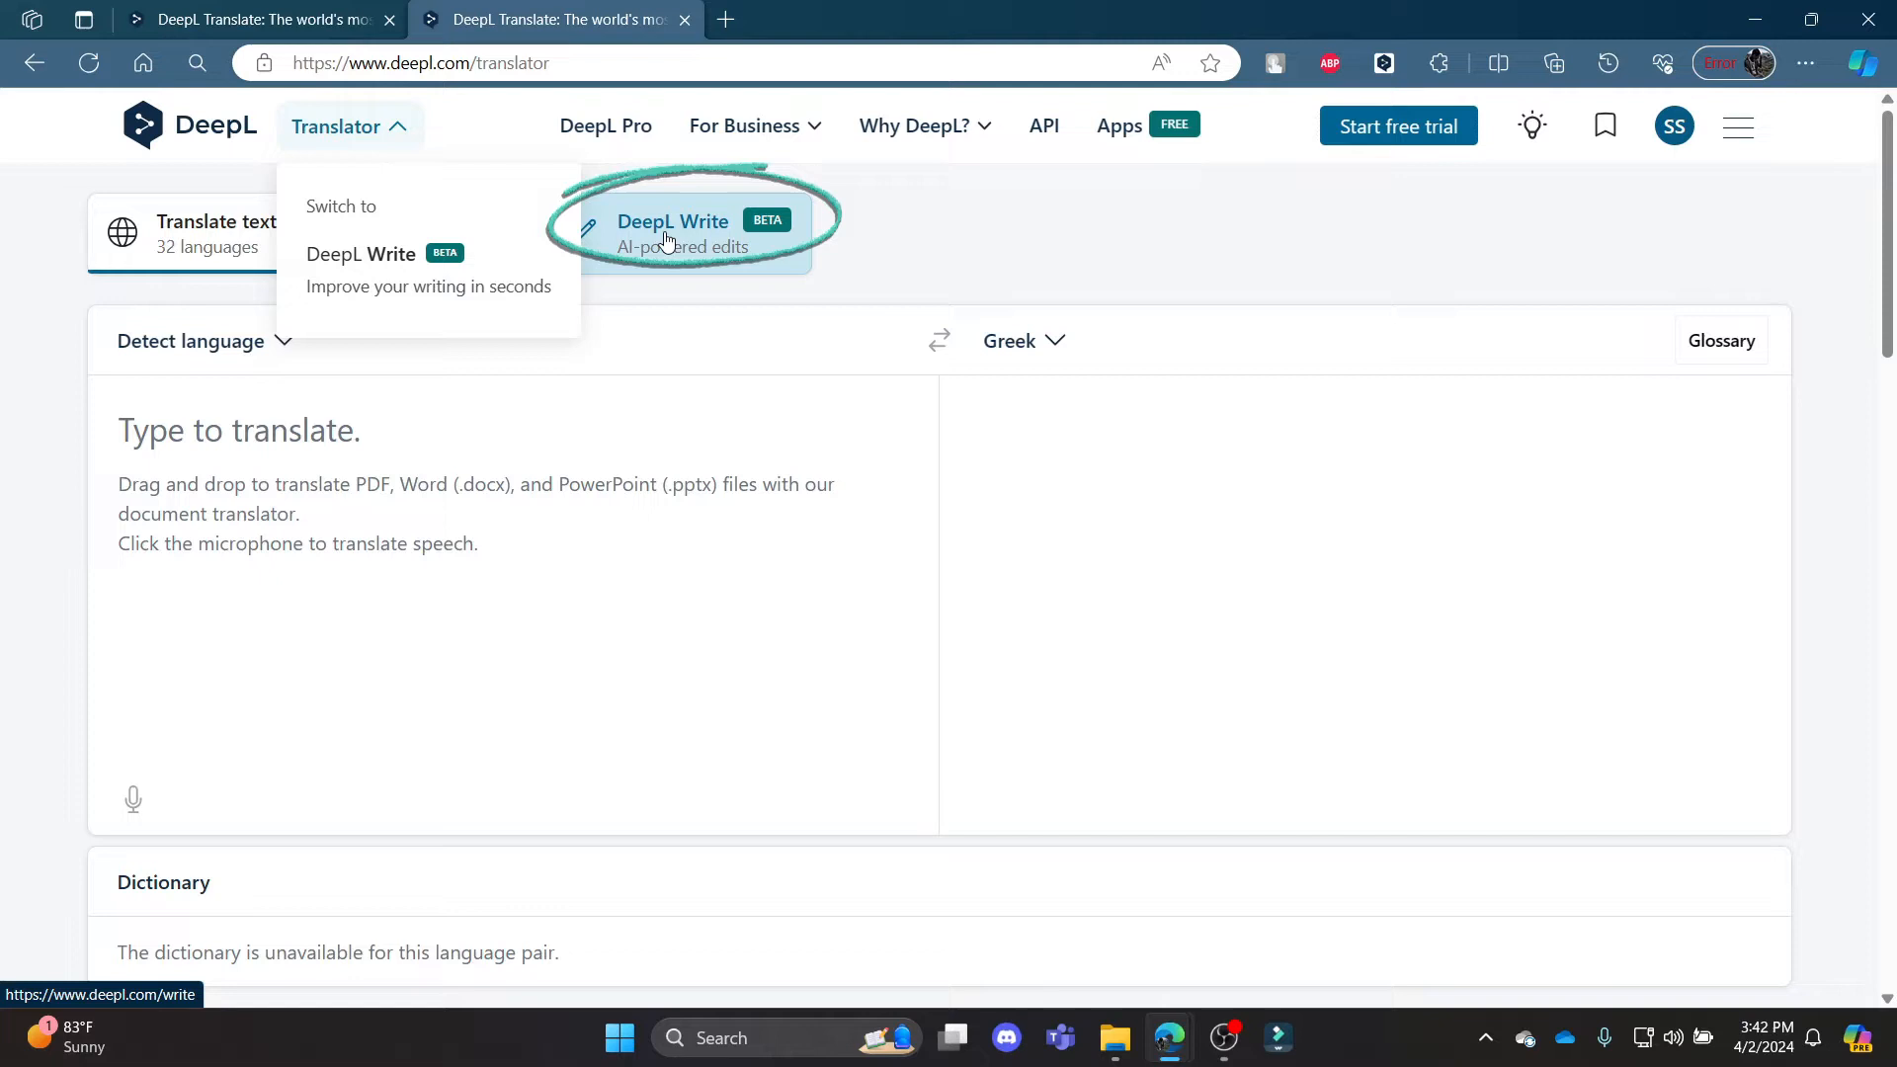
pyautogui.click(672, 233)
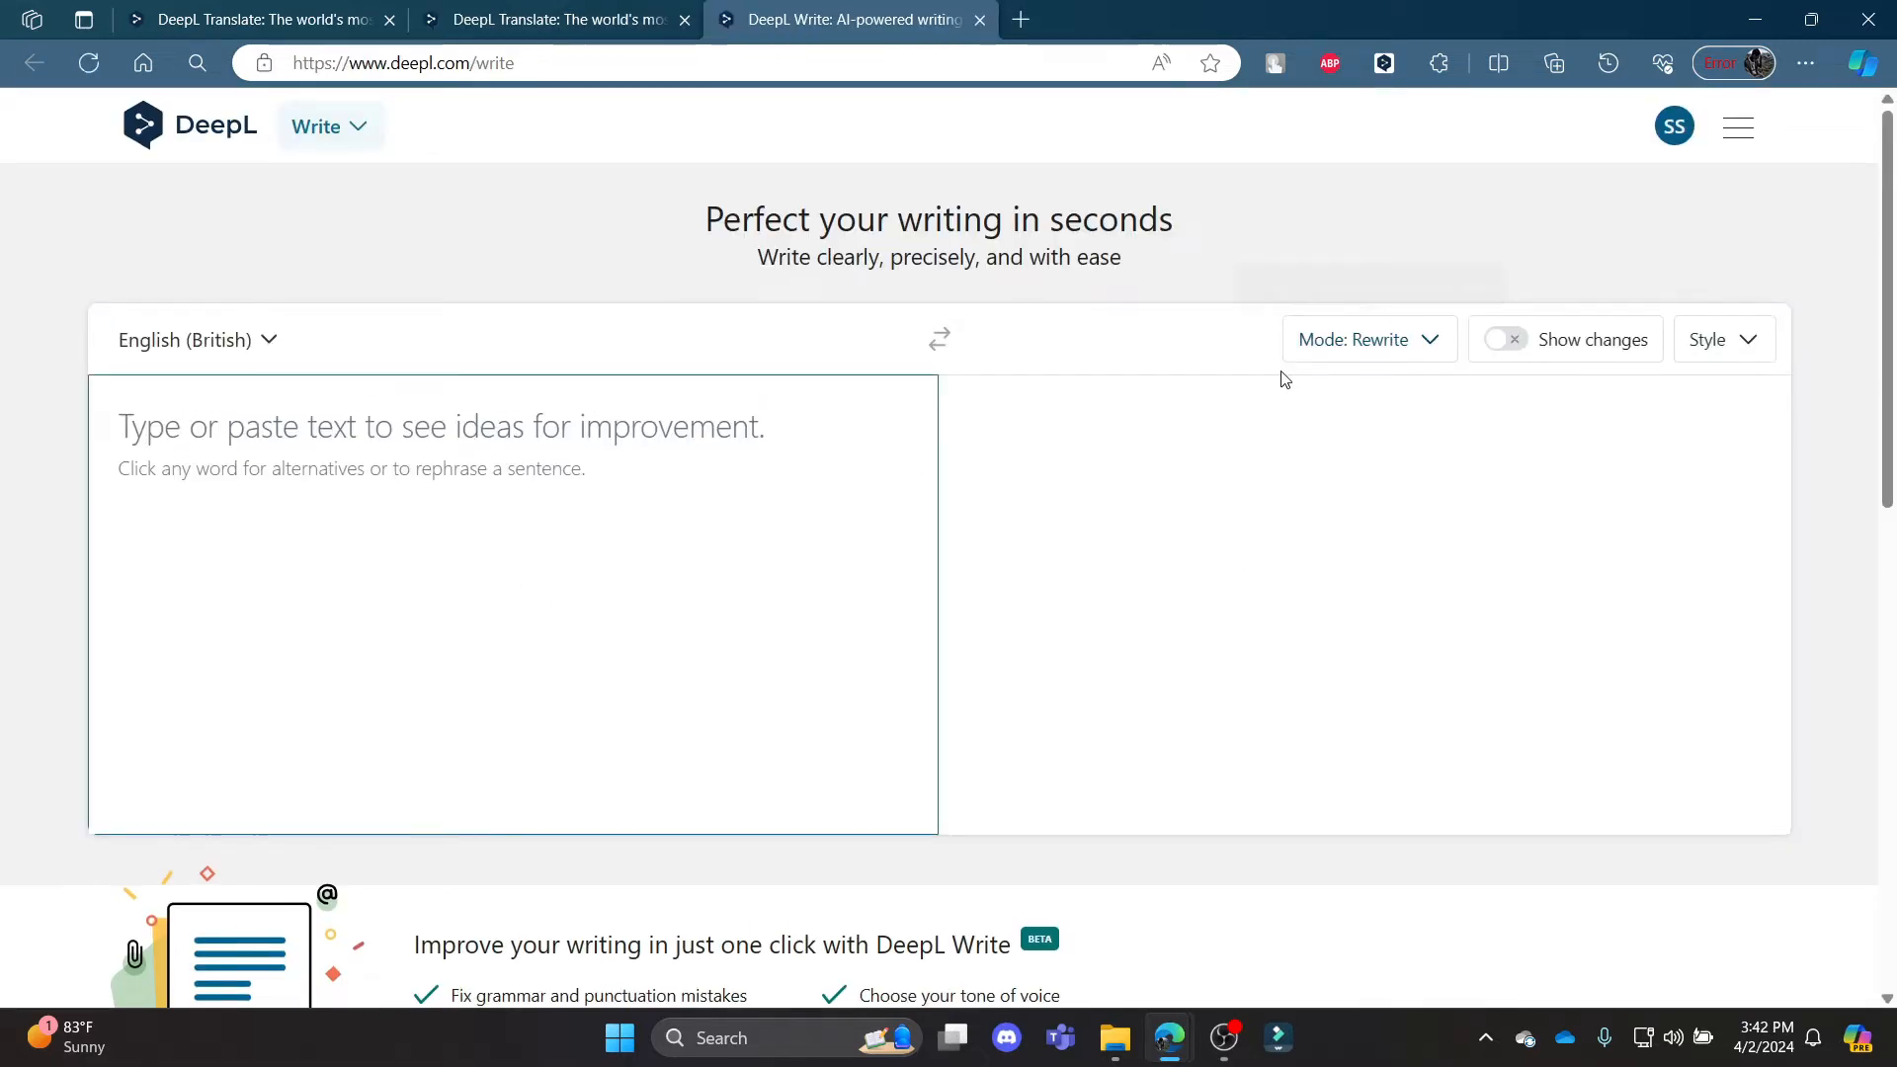
# Step: Confirm English (British), then rephrase the last Yatri Motorcycles objective using the first suggestion
pyautogui.click(198, 338)
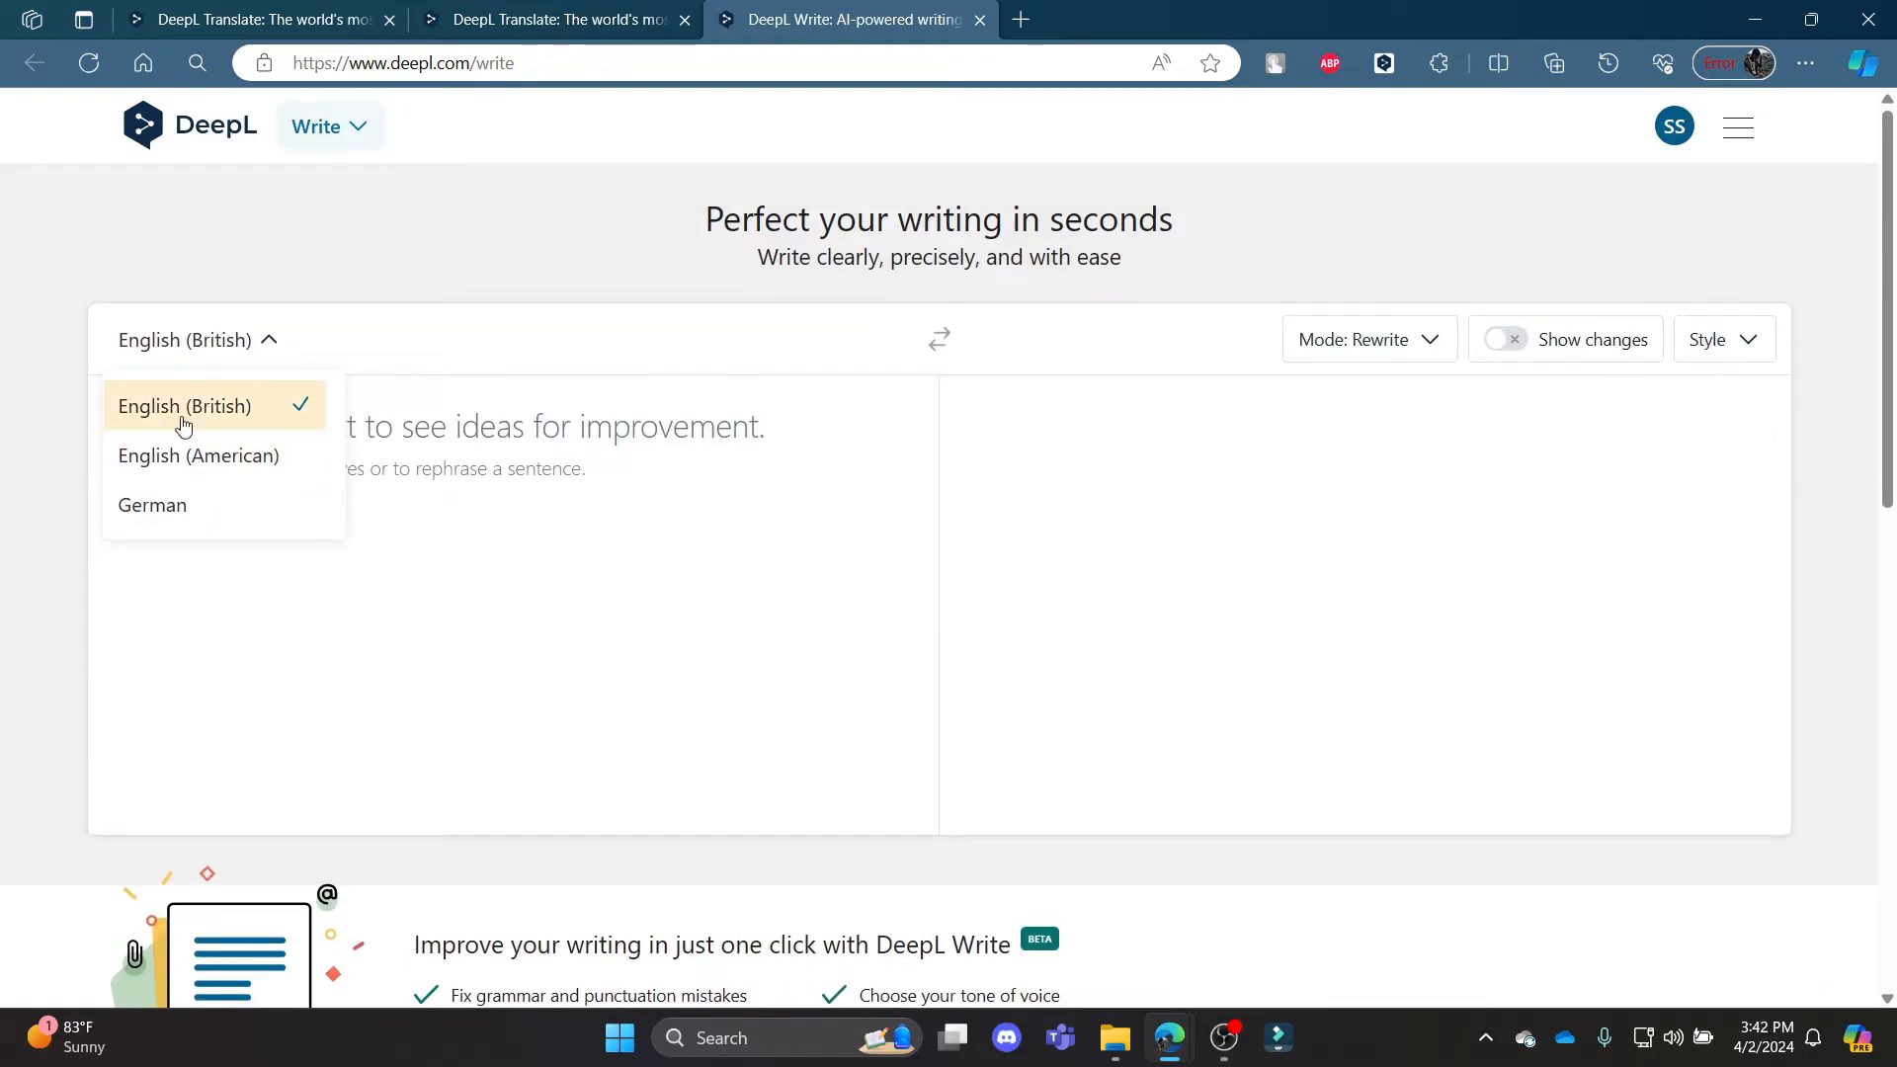
pyautogui.moveTo(153, 504)
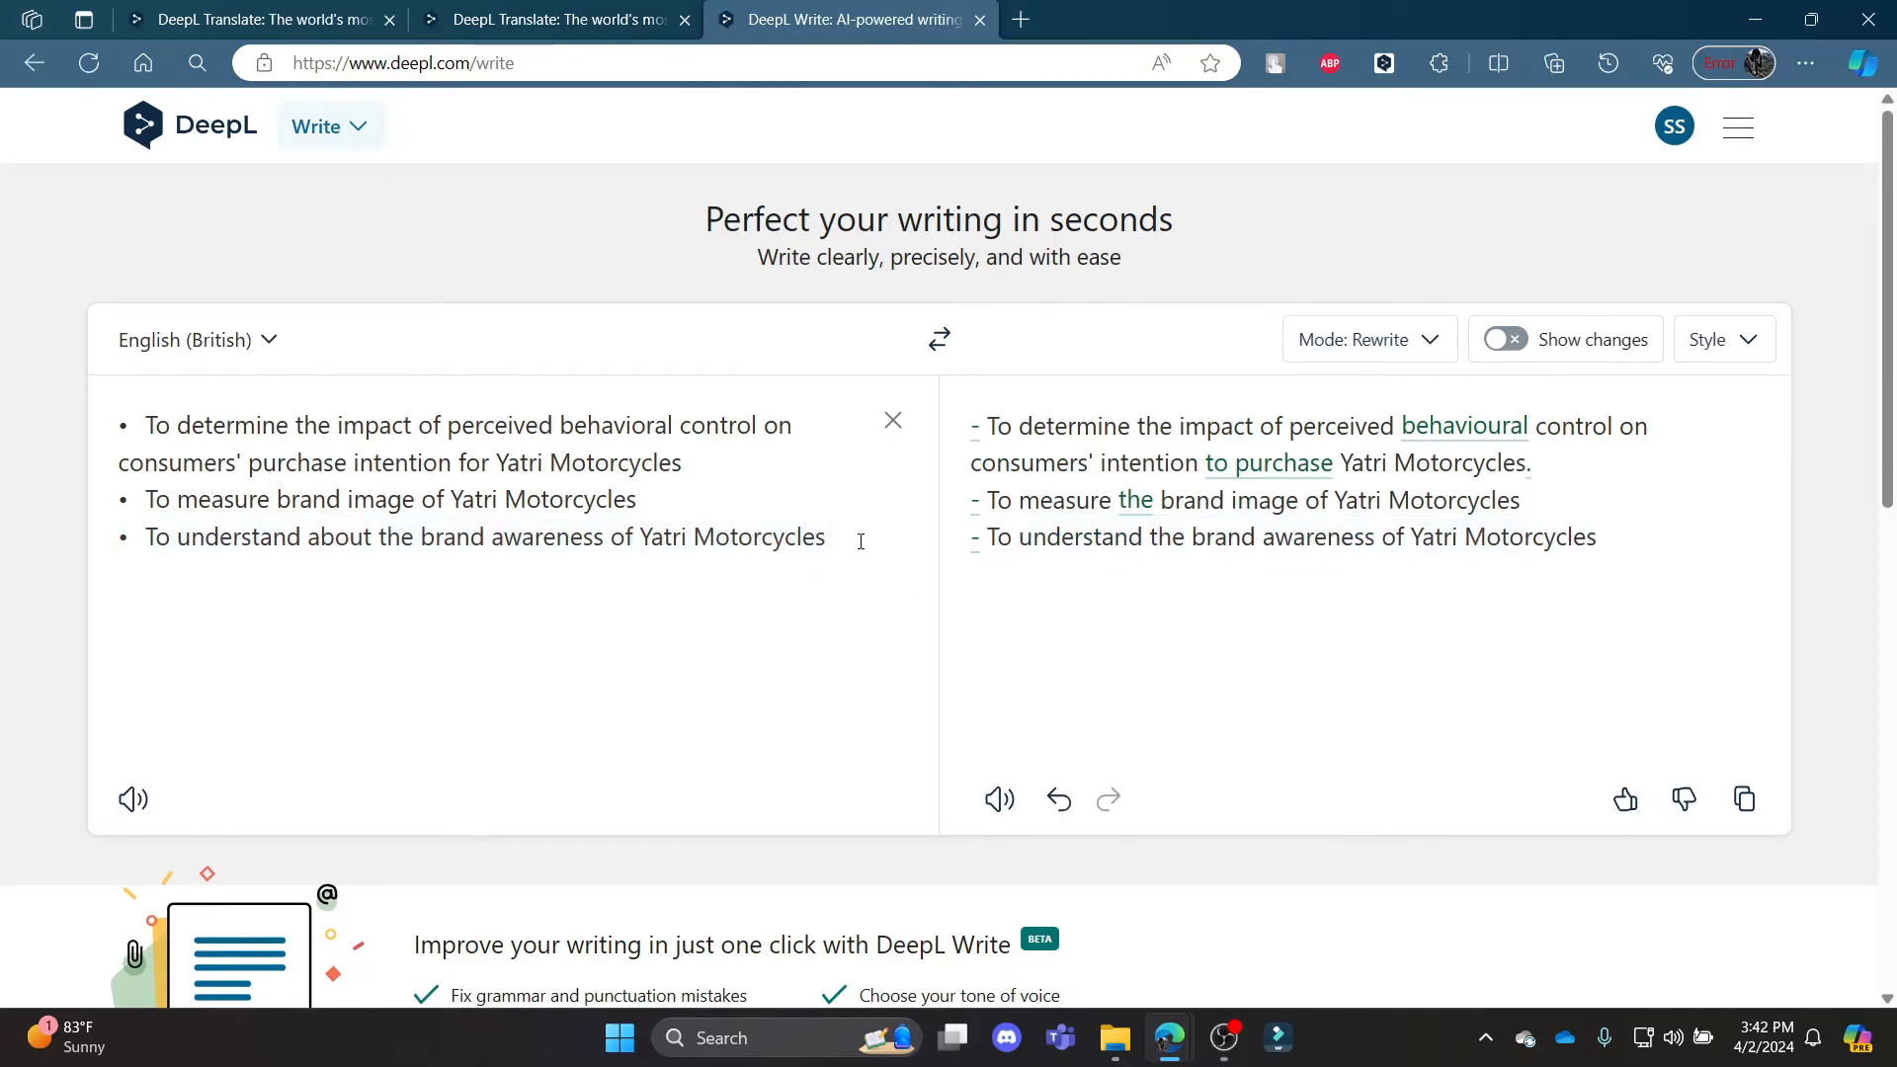
pyautogui.click(1225, 536)
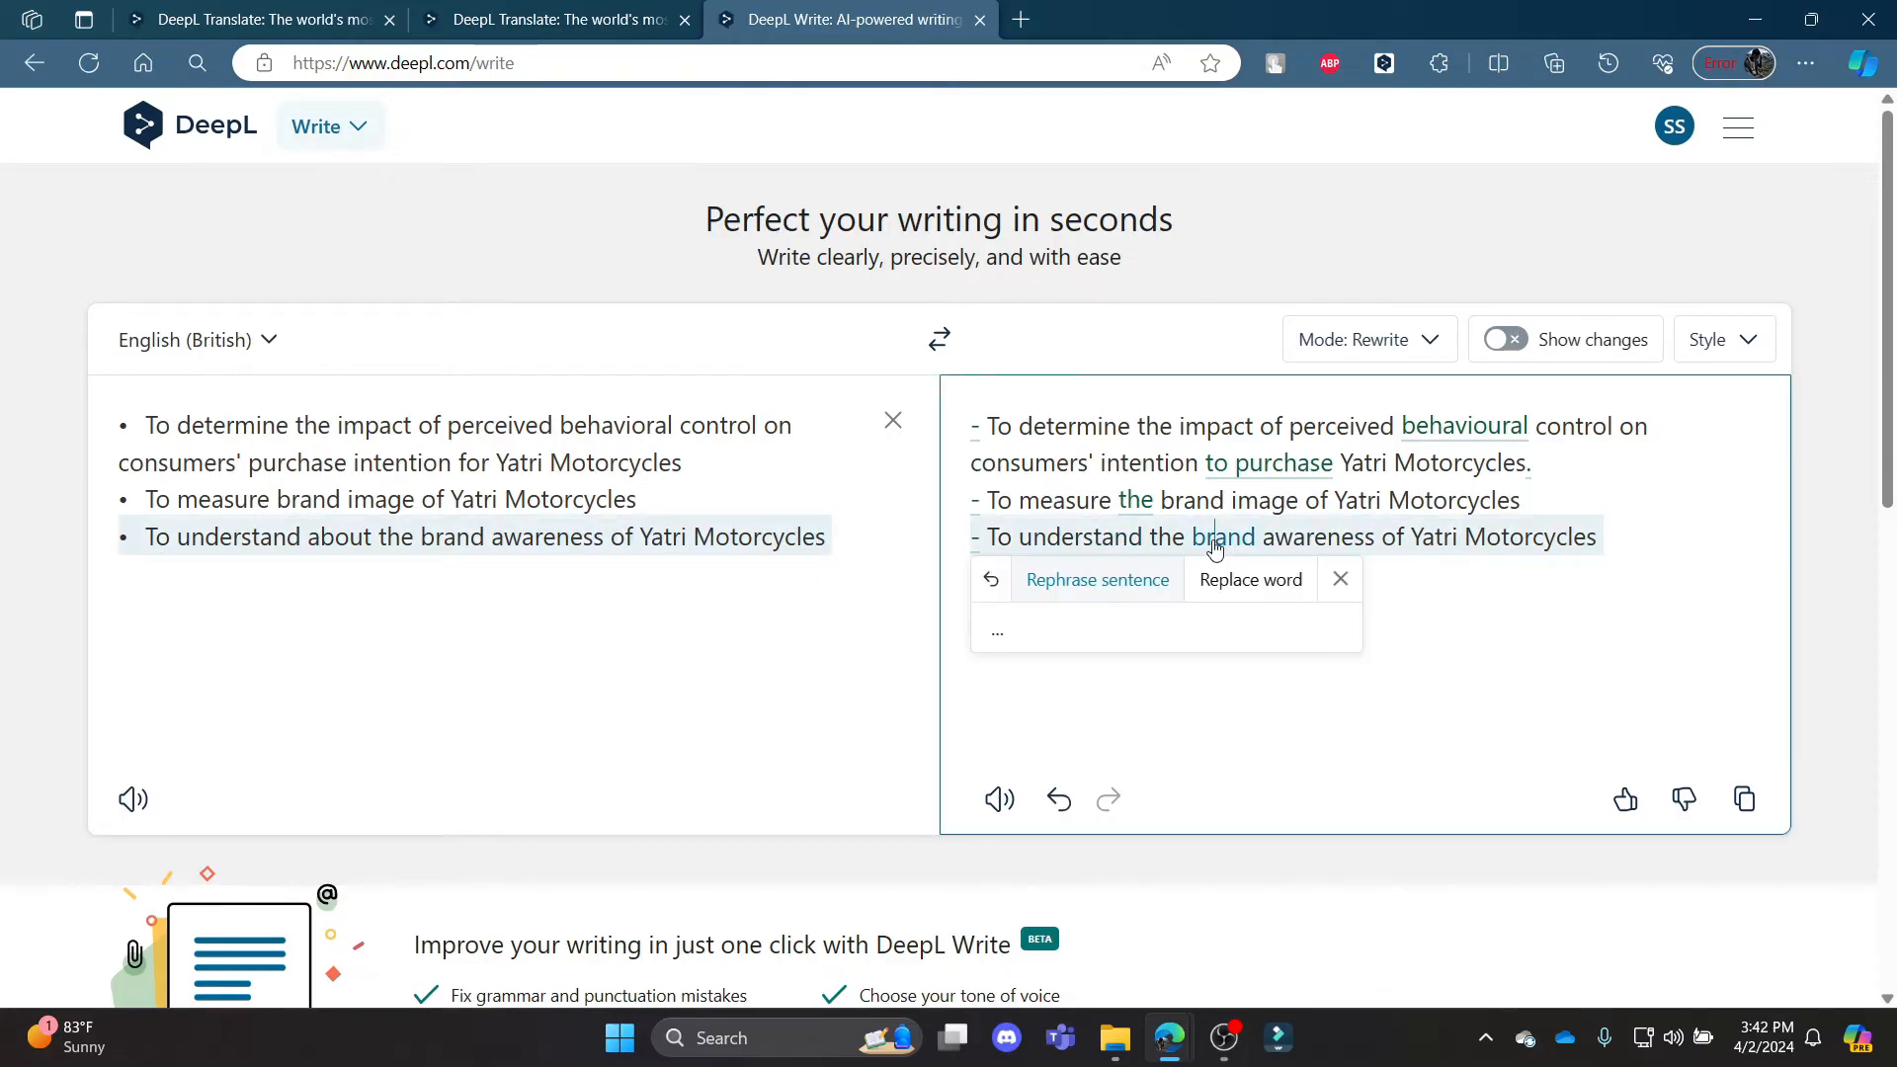
pyautogui.click(1097, 579)
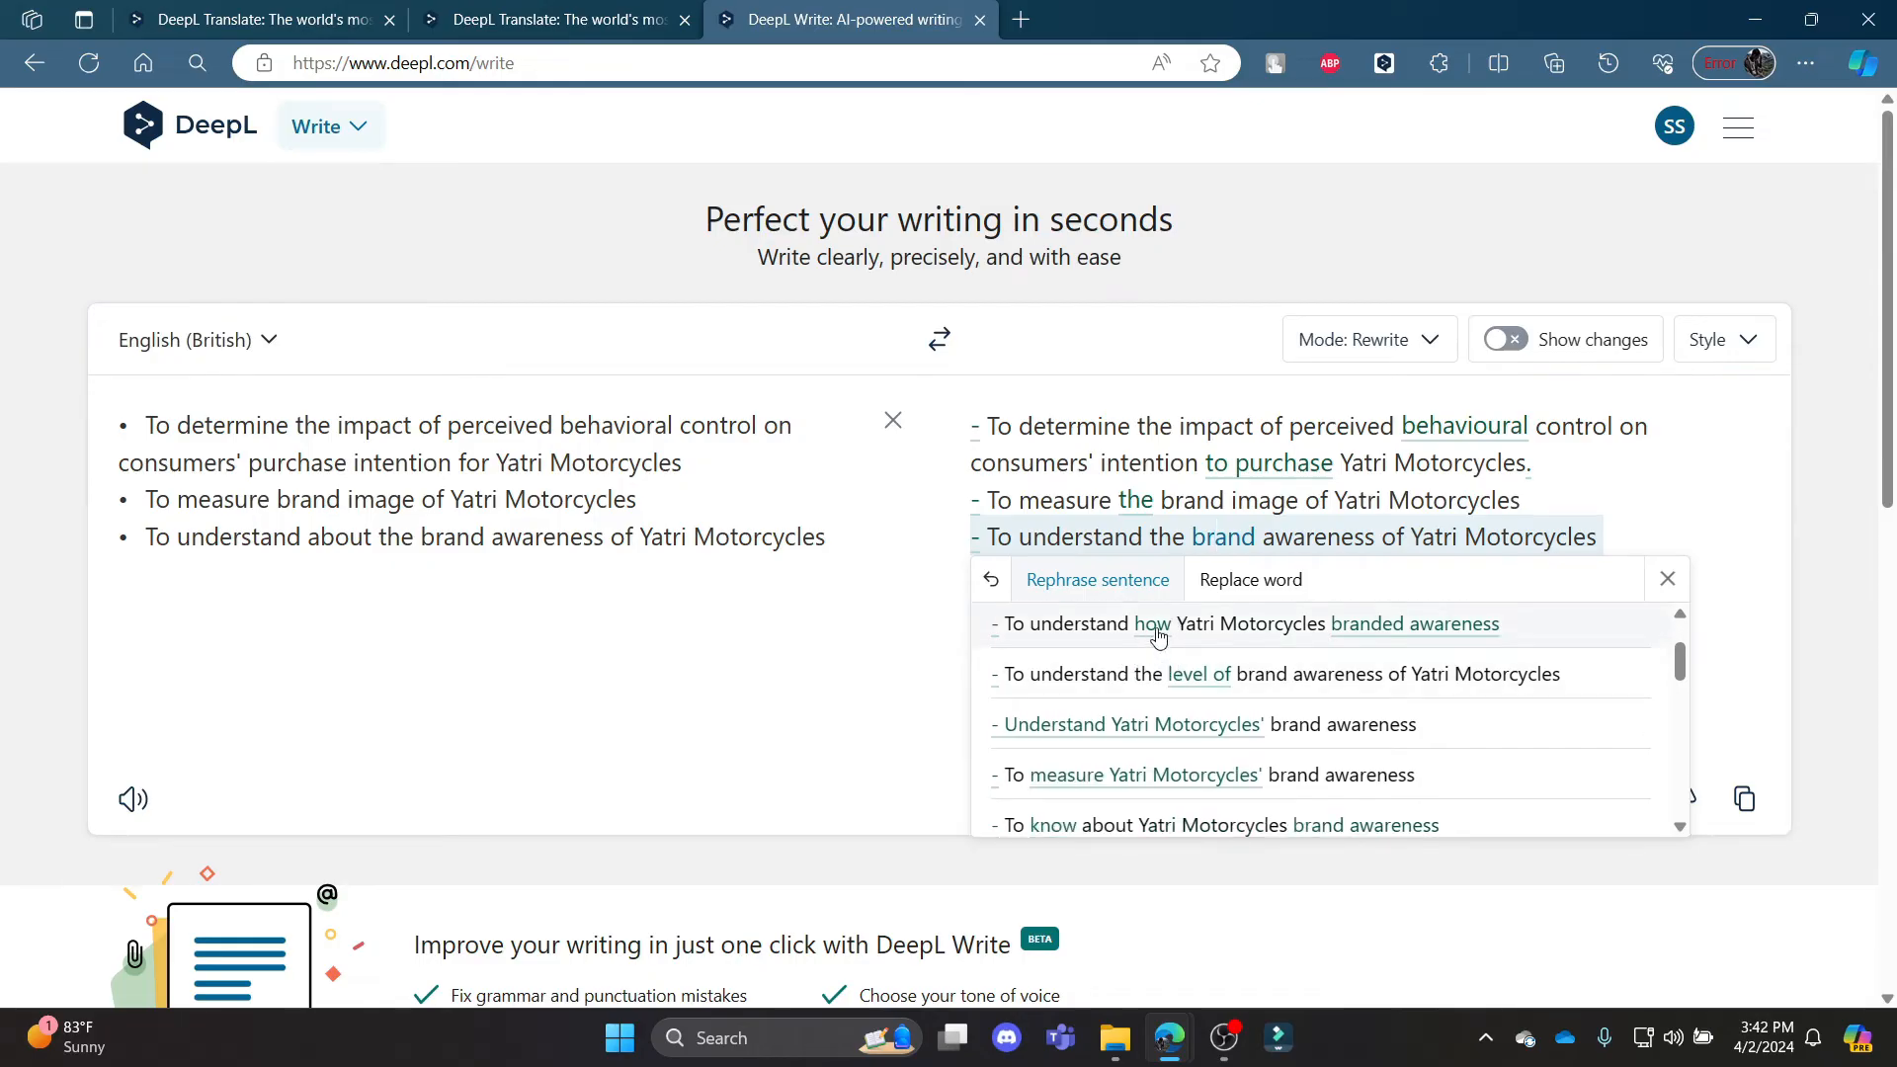
pyautogui.click(1248, 623)
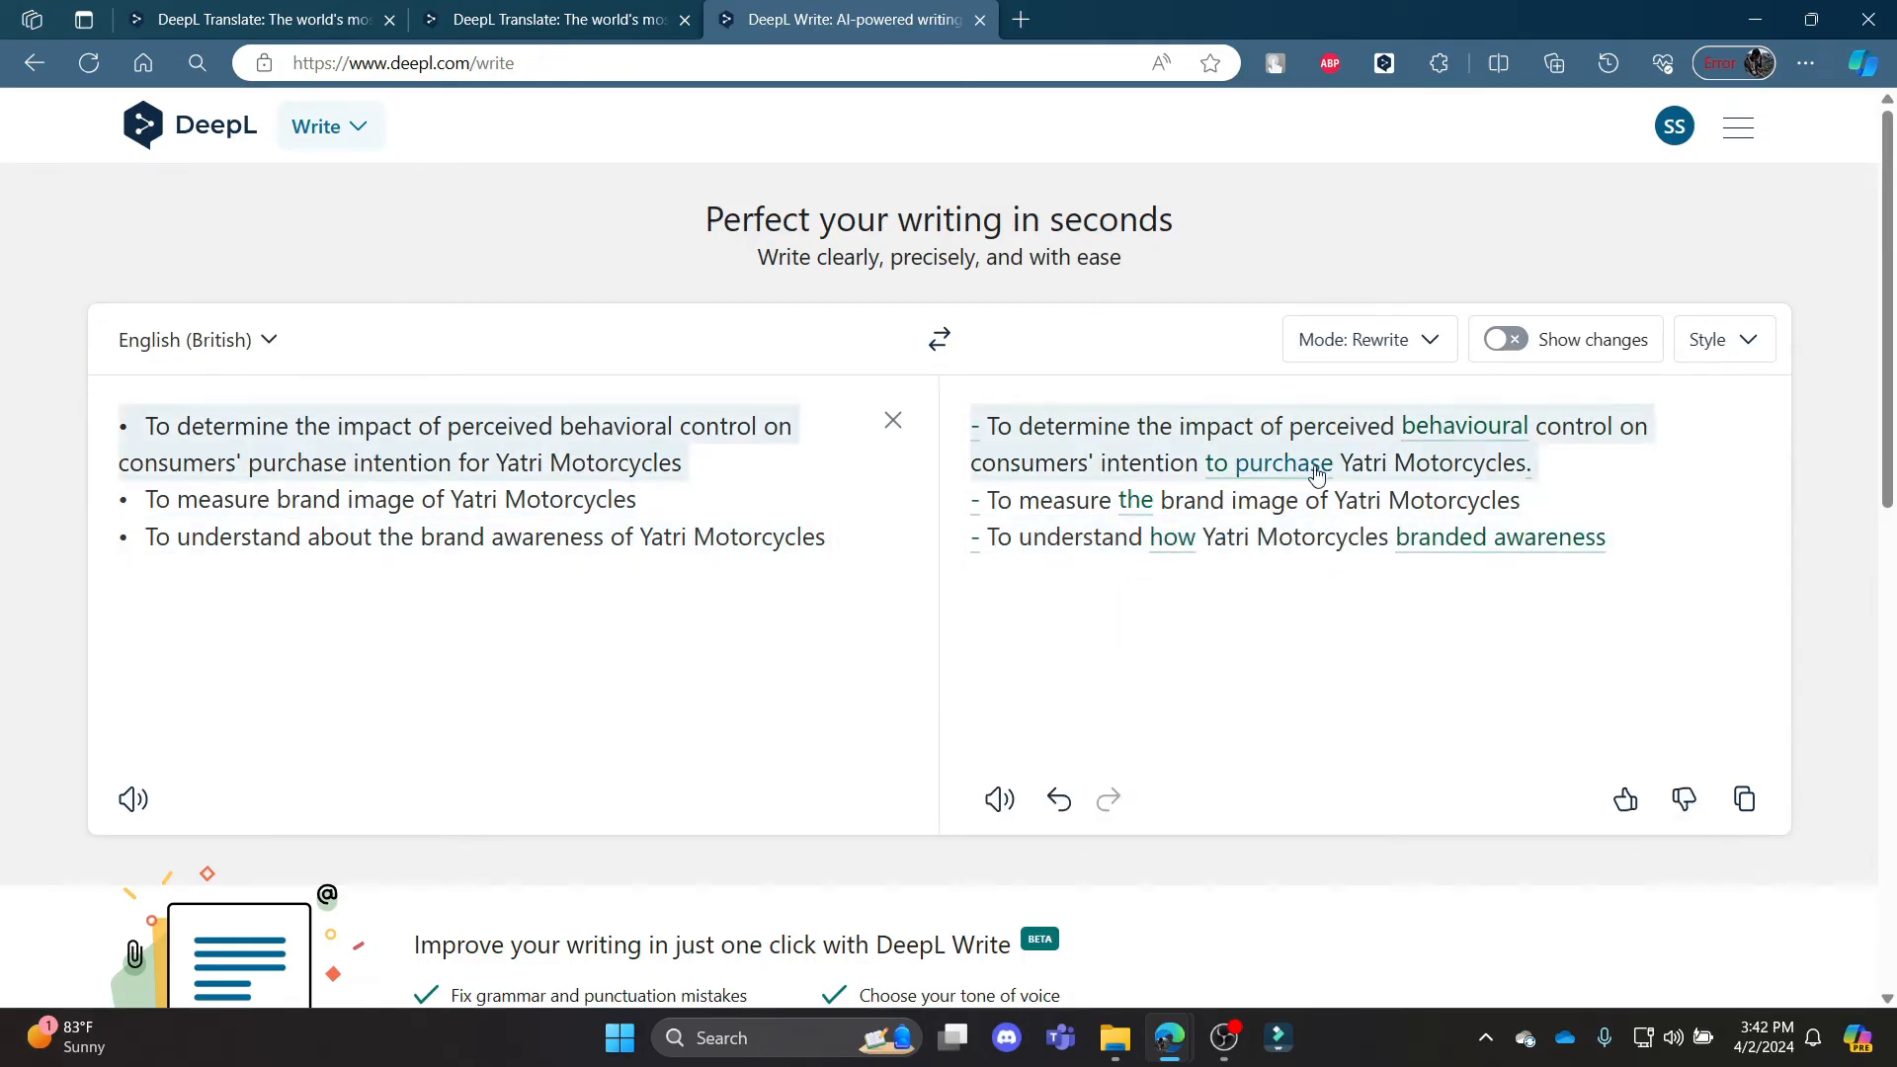
pyautogui.moveTo(1312, 500)
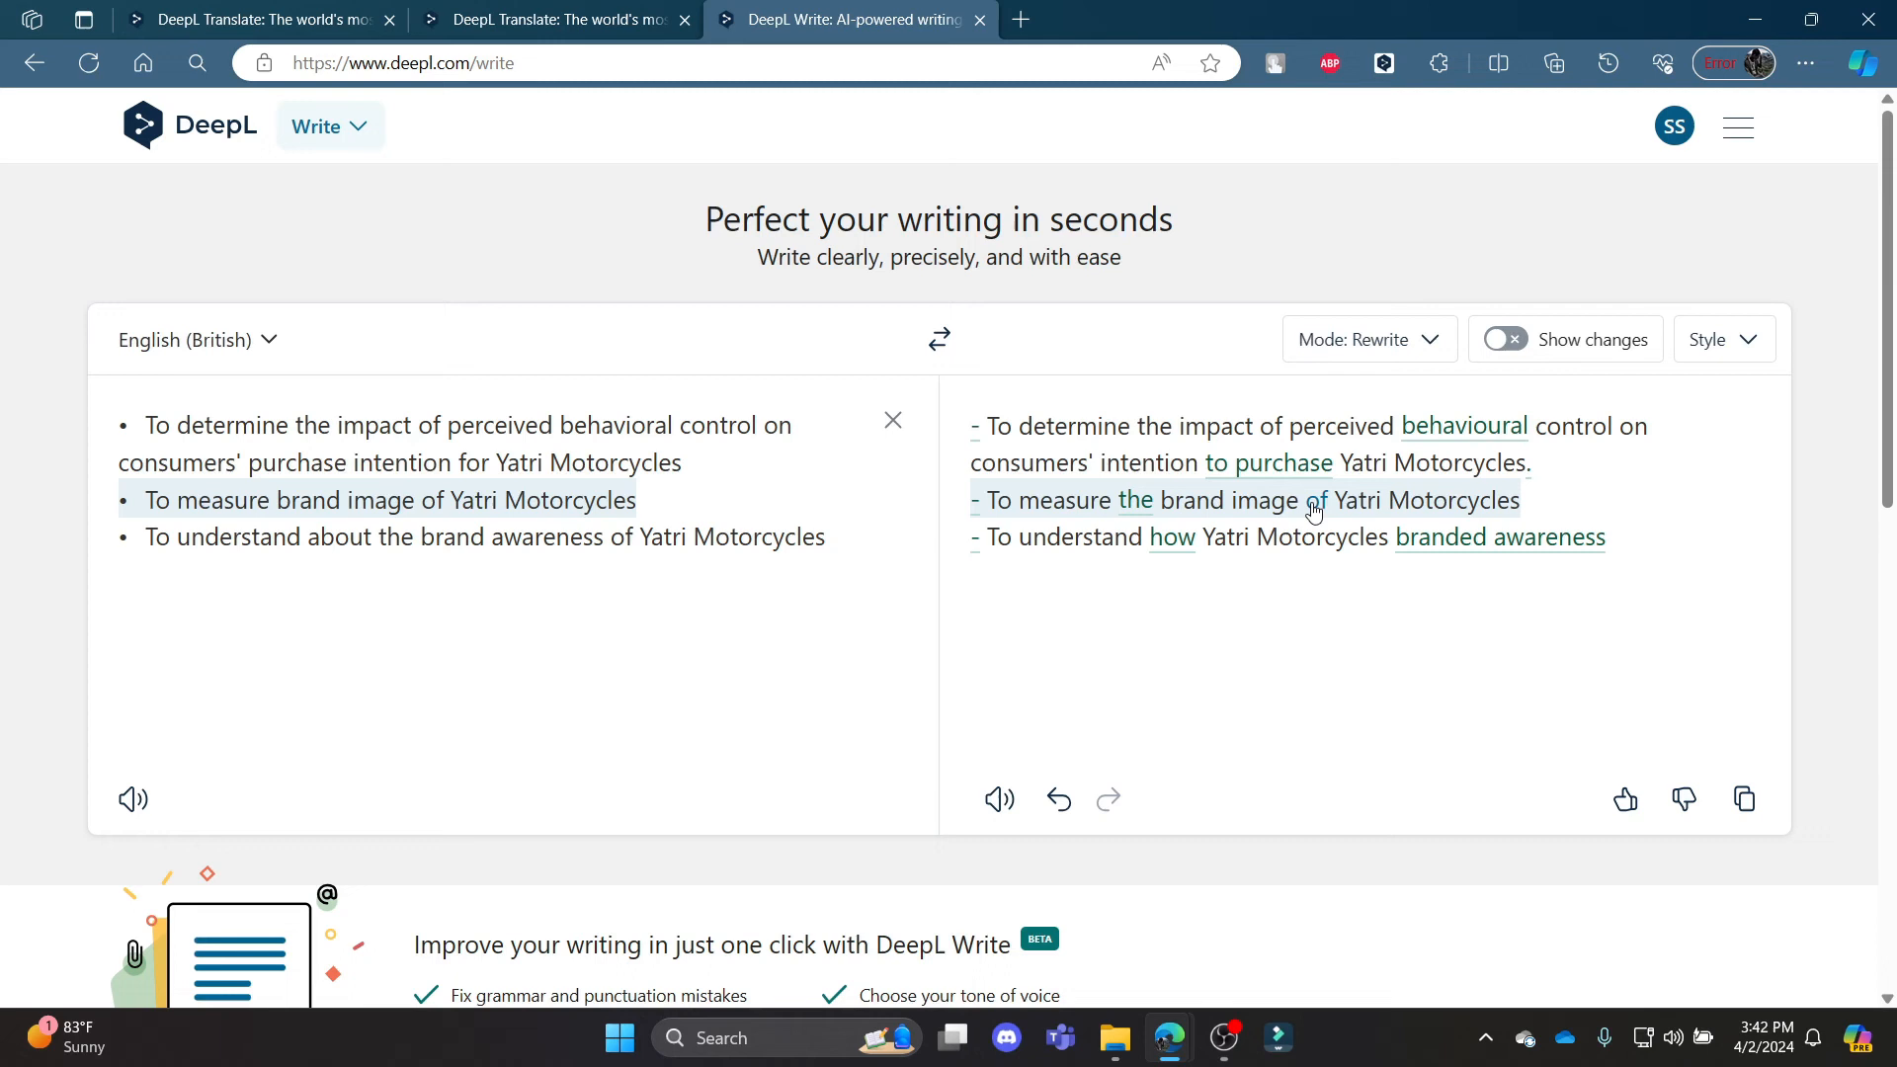
pyautogui.moveTo(223, 326)
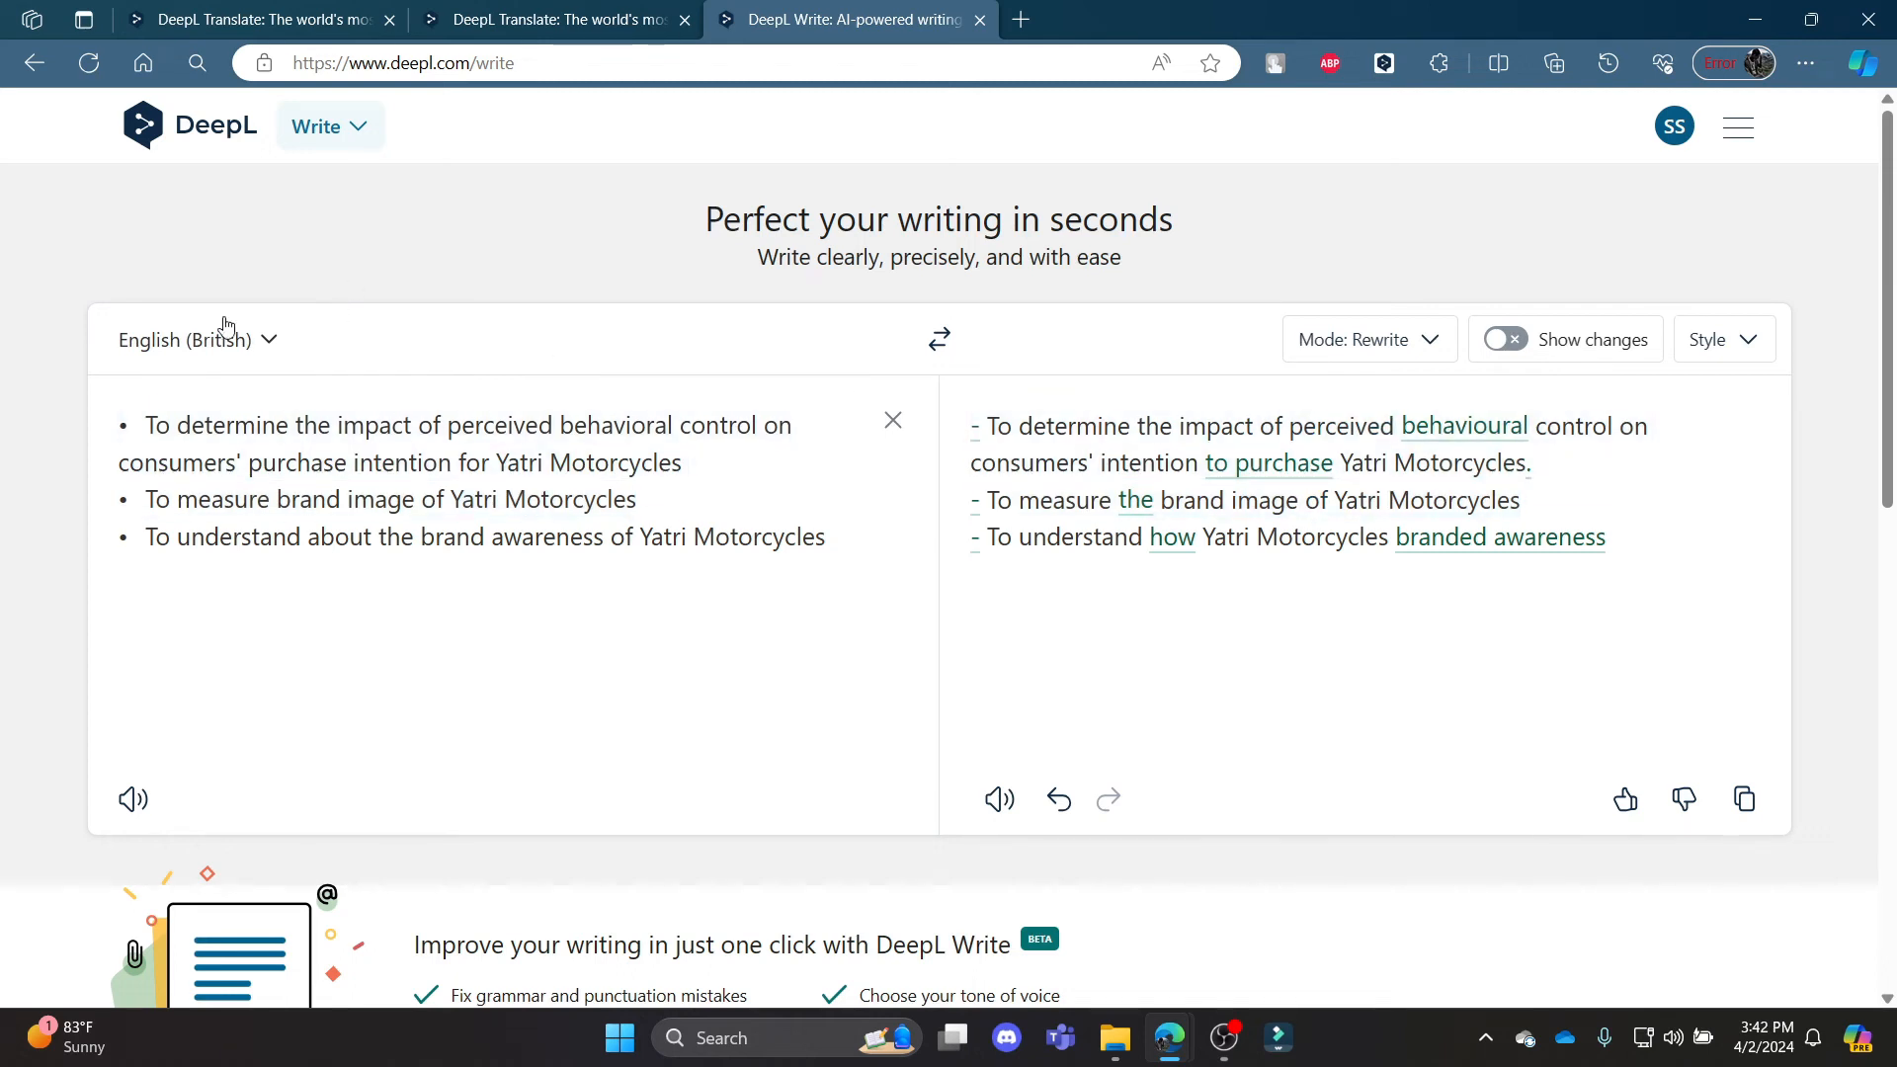
pyautogui.moveTo(328, 126)
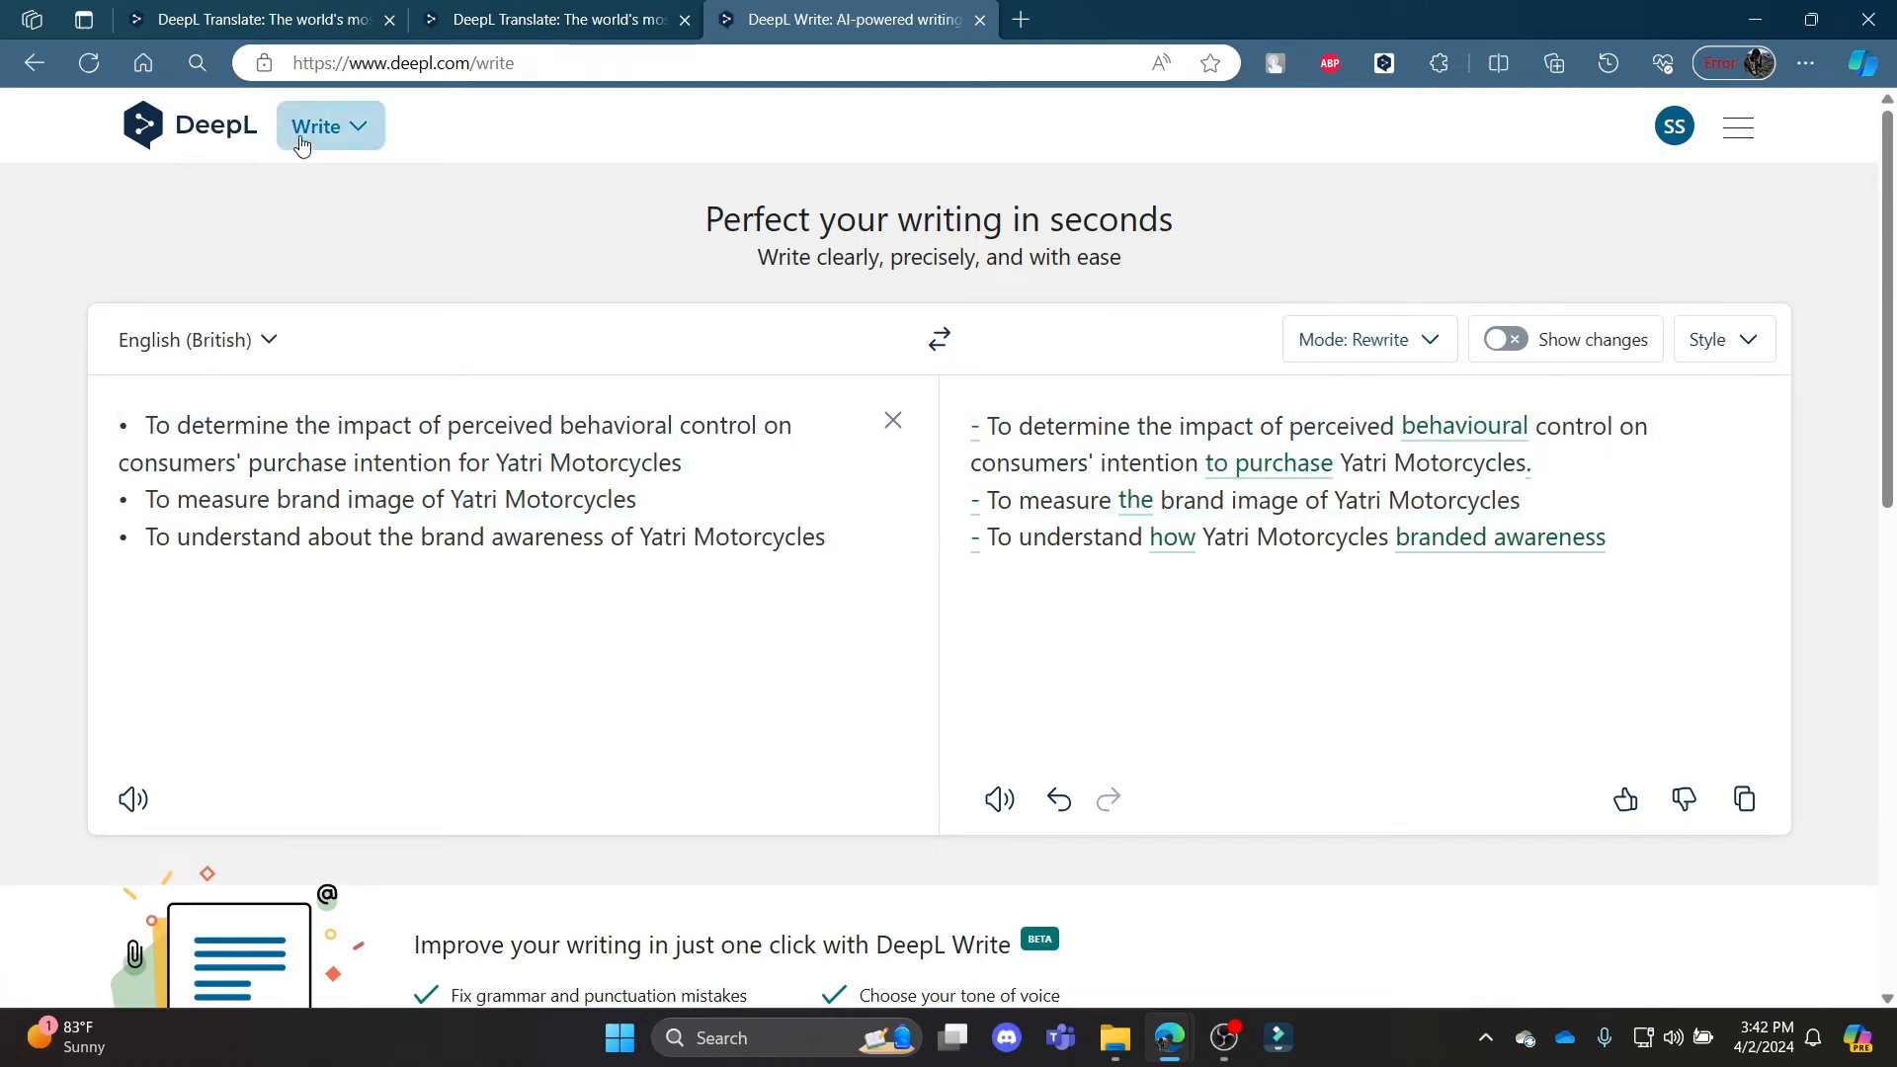
pyautogui.moveTo(404, 290)
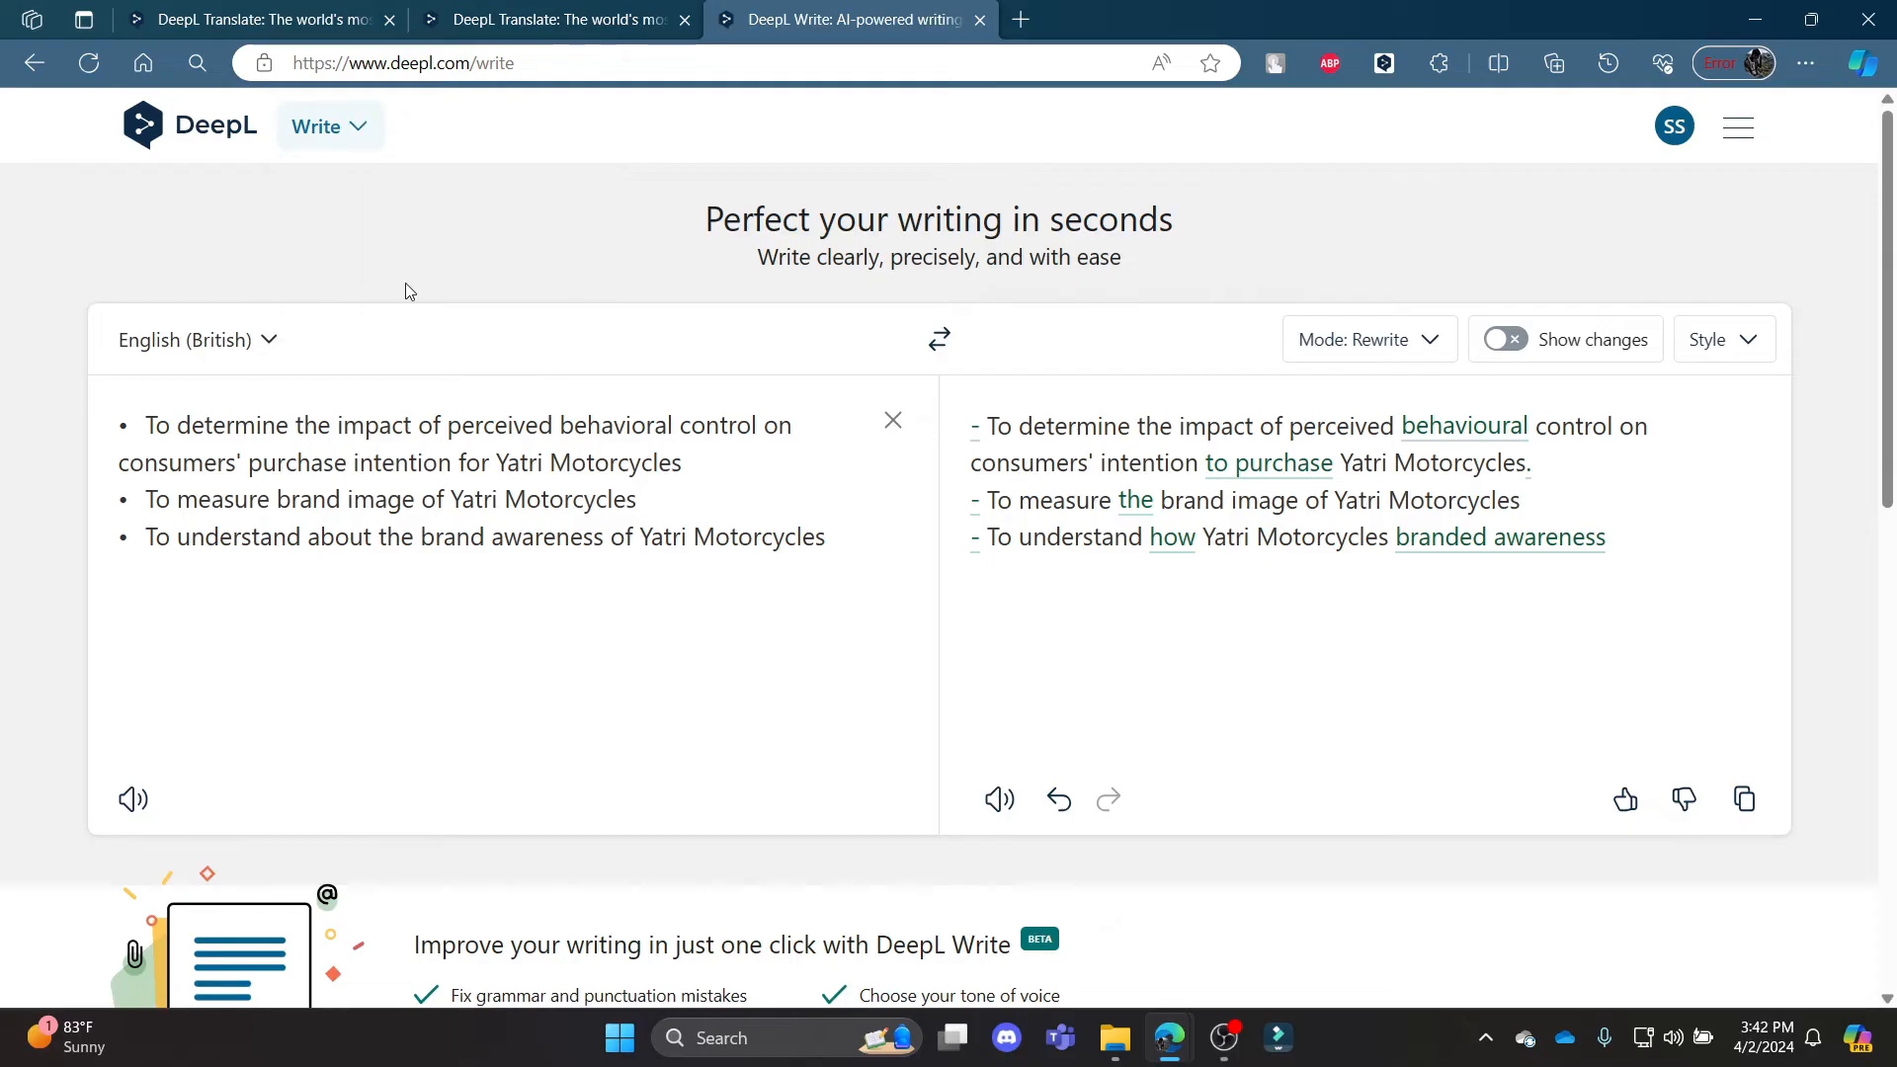
pyautogui.moveTo(672, 603)
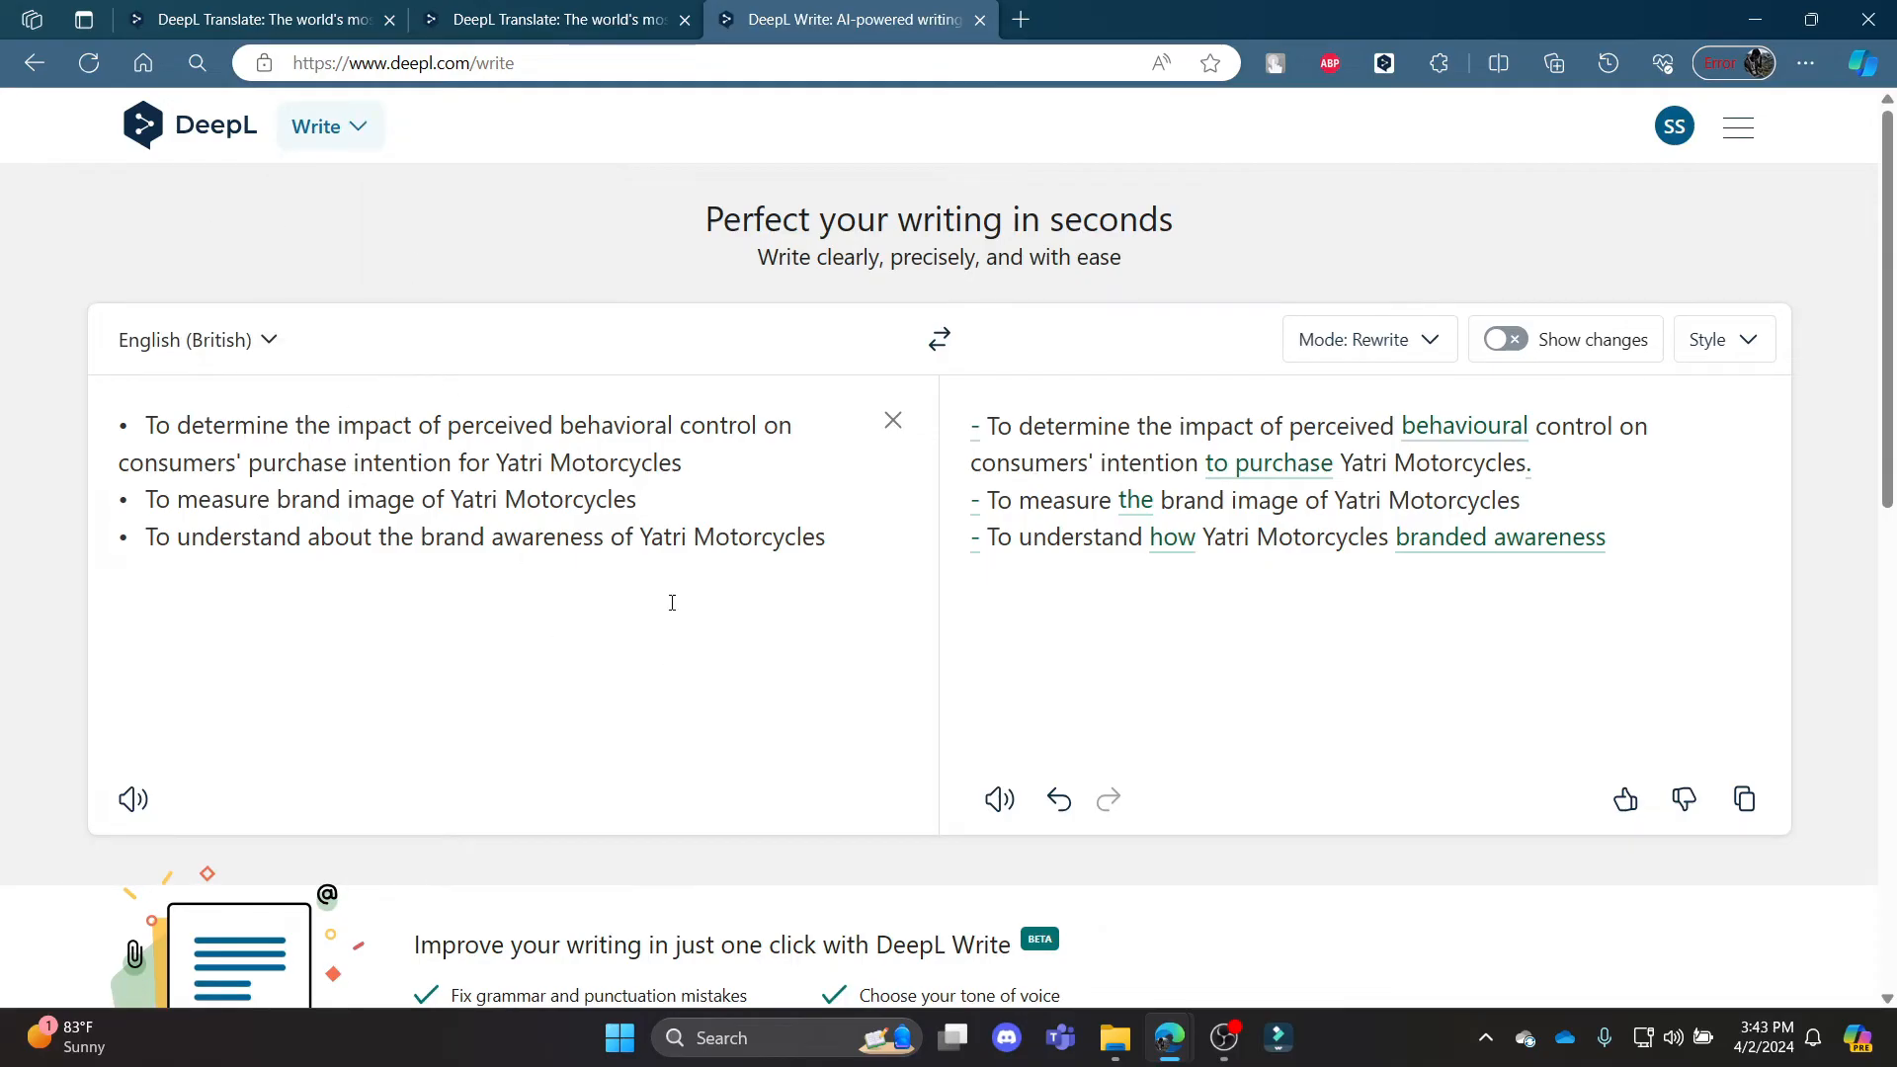
pyautogui.click(1368, 338)
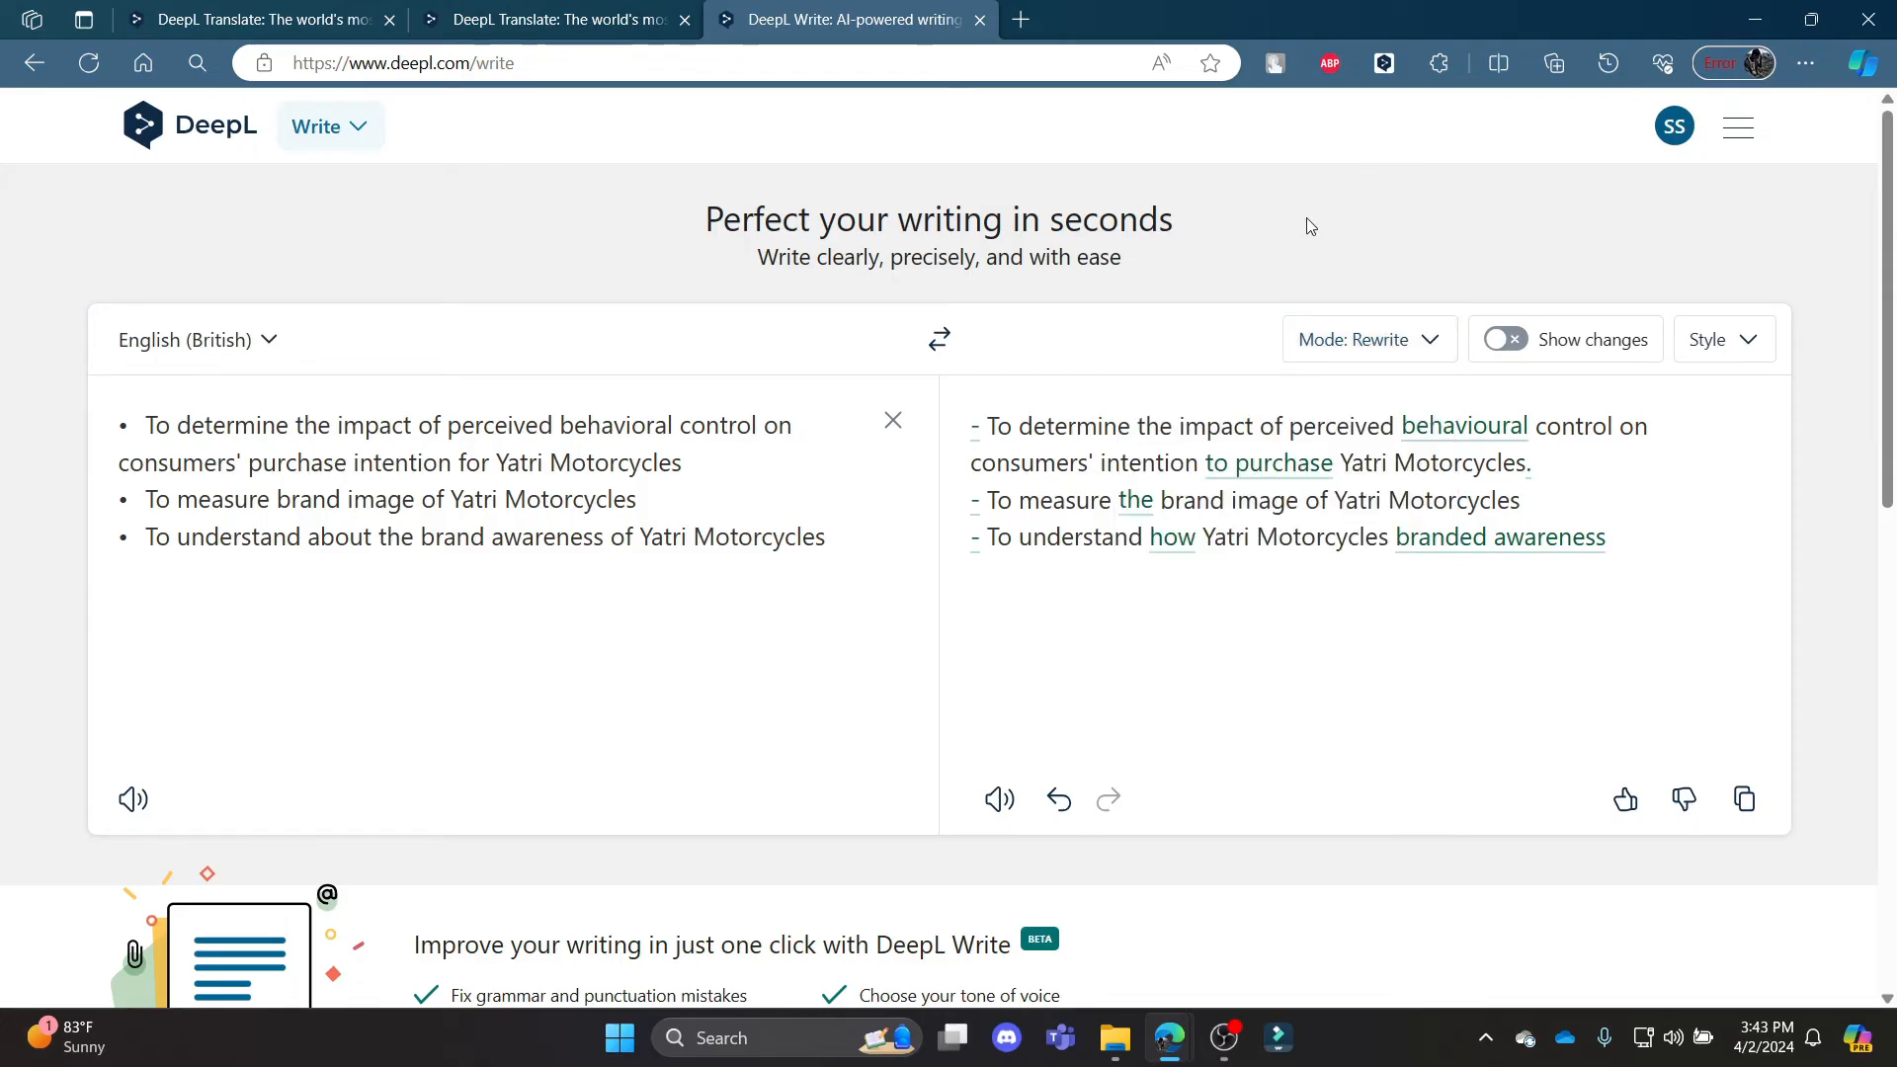
pyautogui.moveTo(1020, 370)
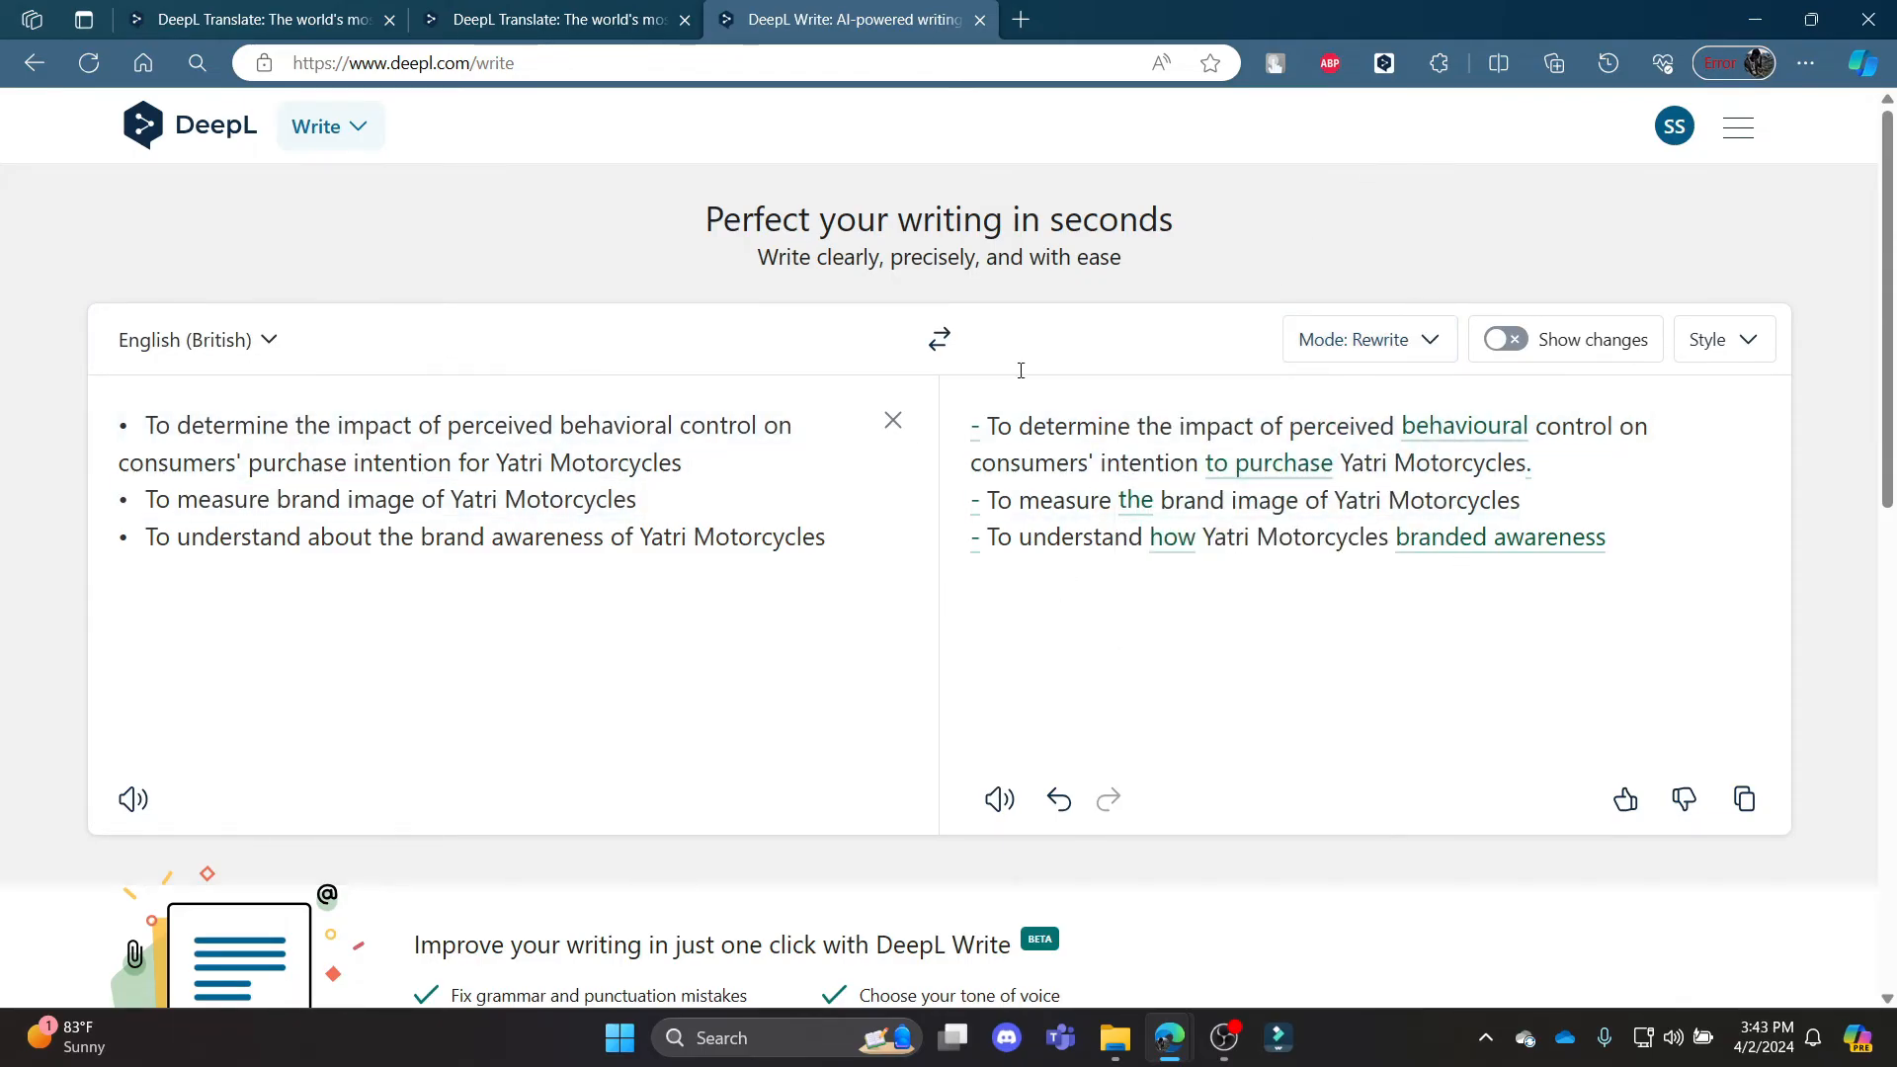
pyautogui.moveTo(1450, 325)
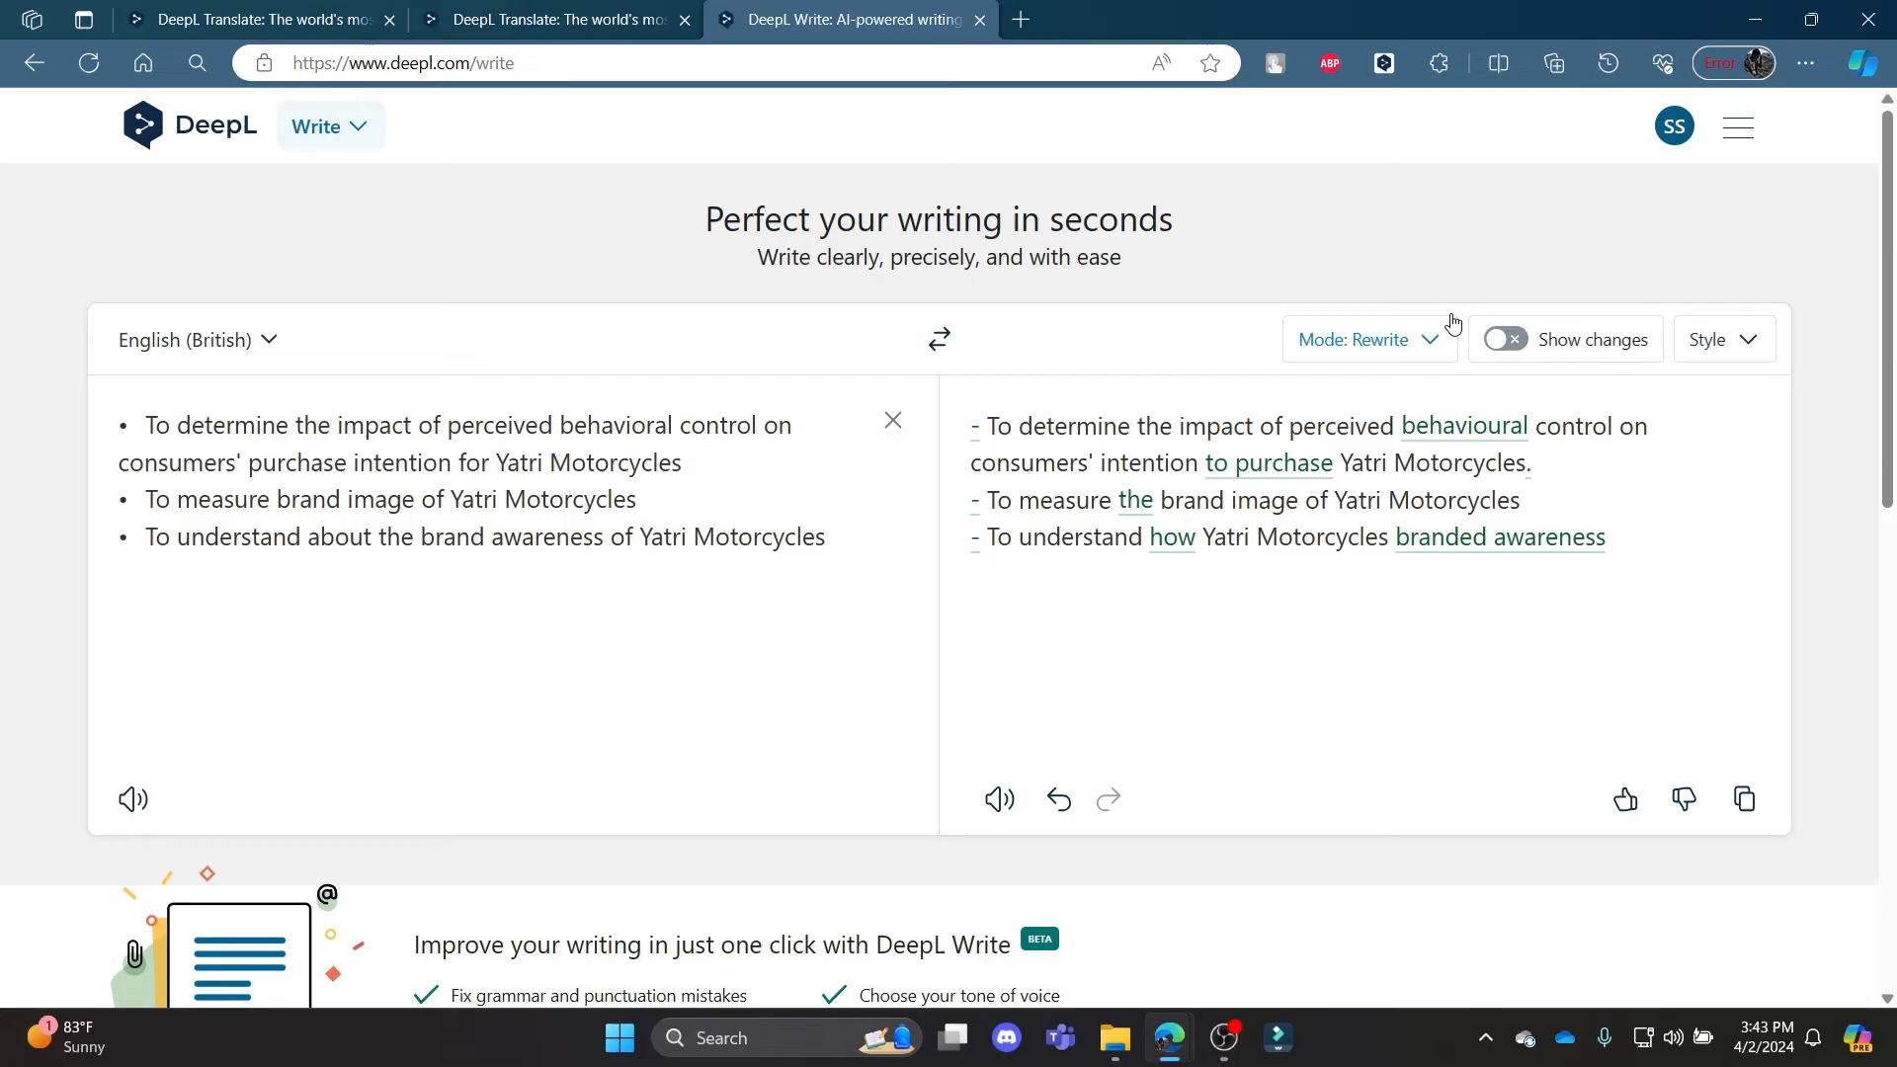
pyautogui.moveTo(1355, 374)
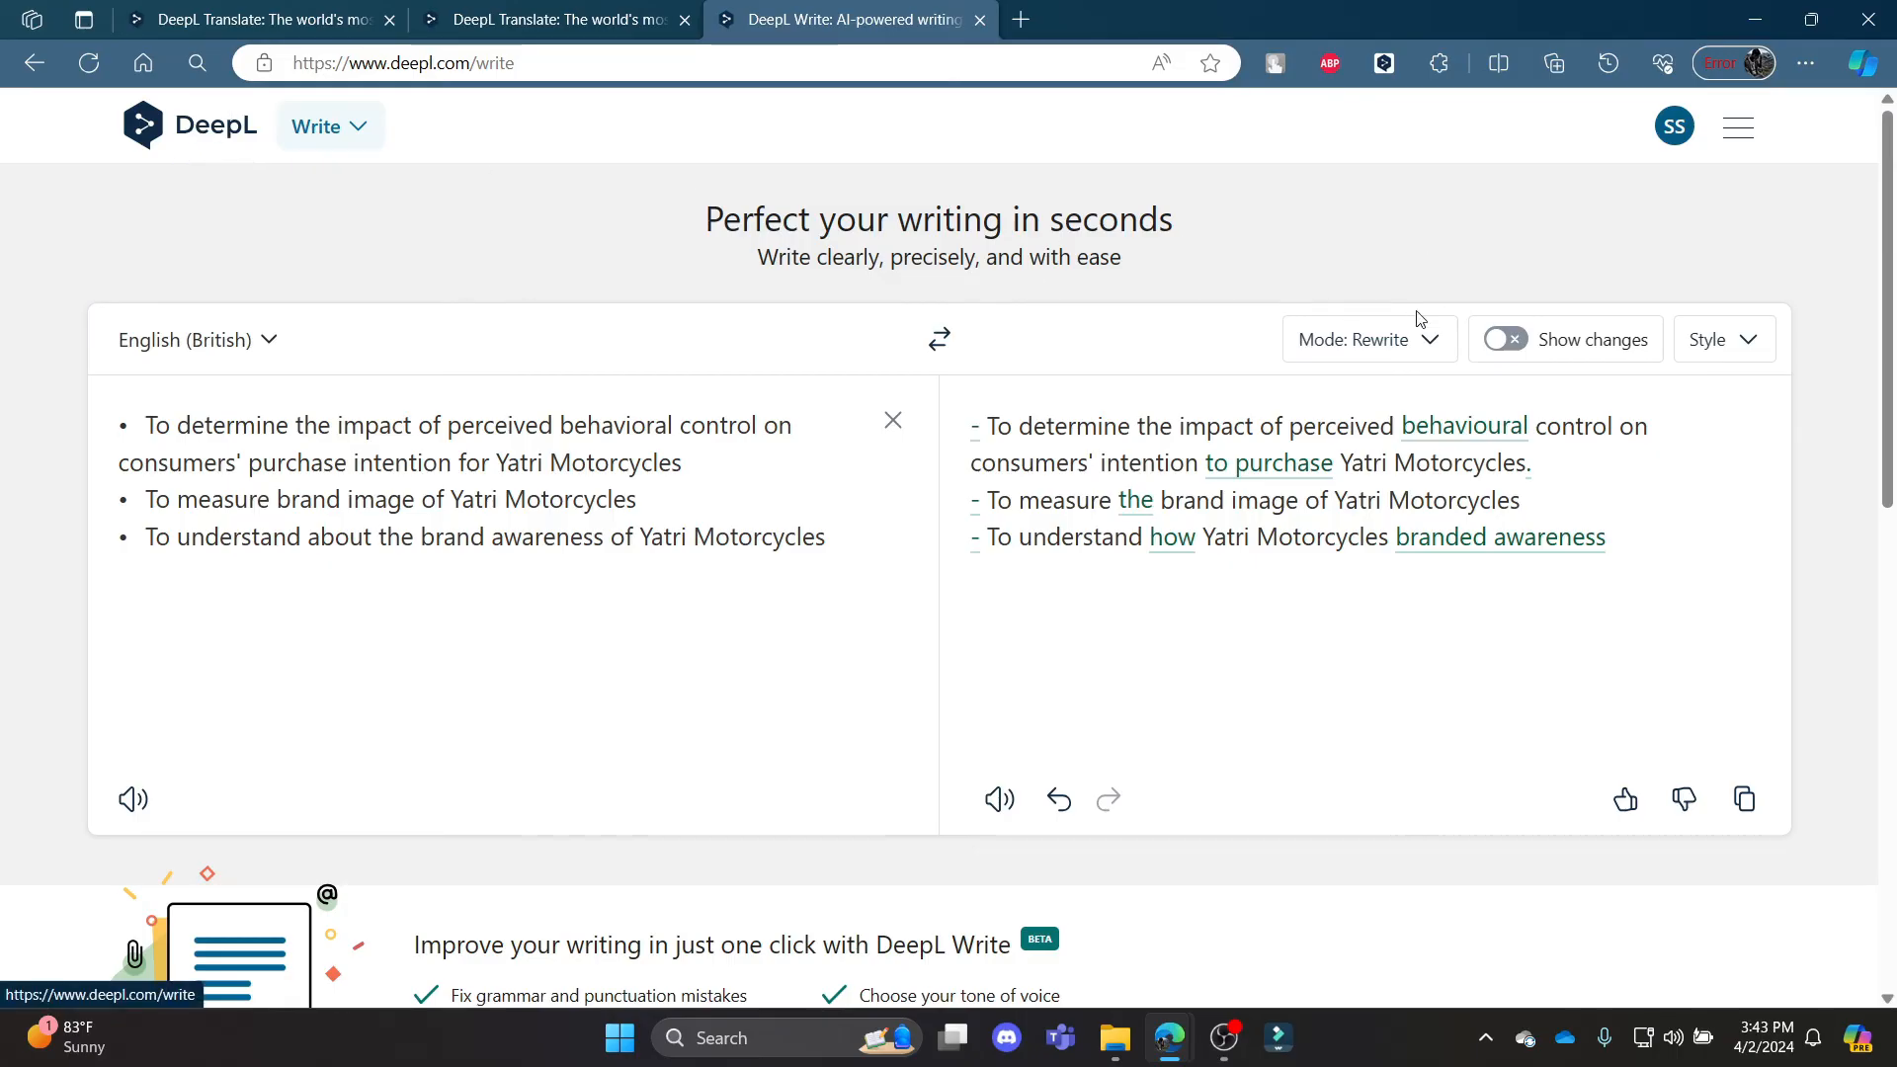
# Step: Clear the objectives text so the Write editor is empty again
pyautogui.click(893, 421)
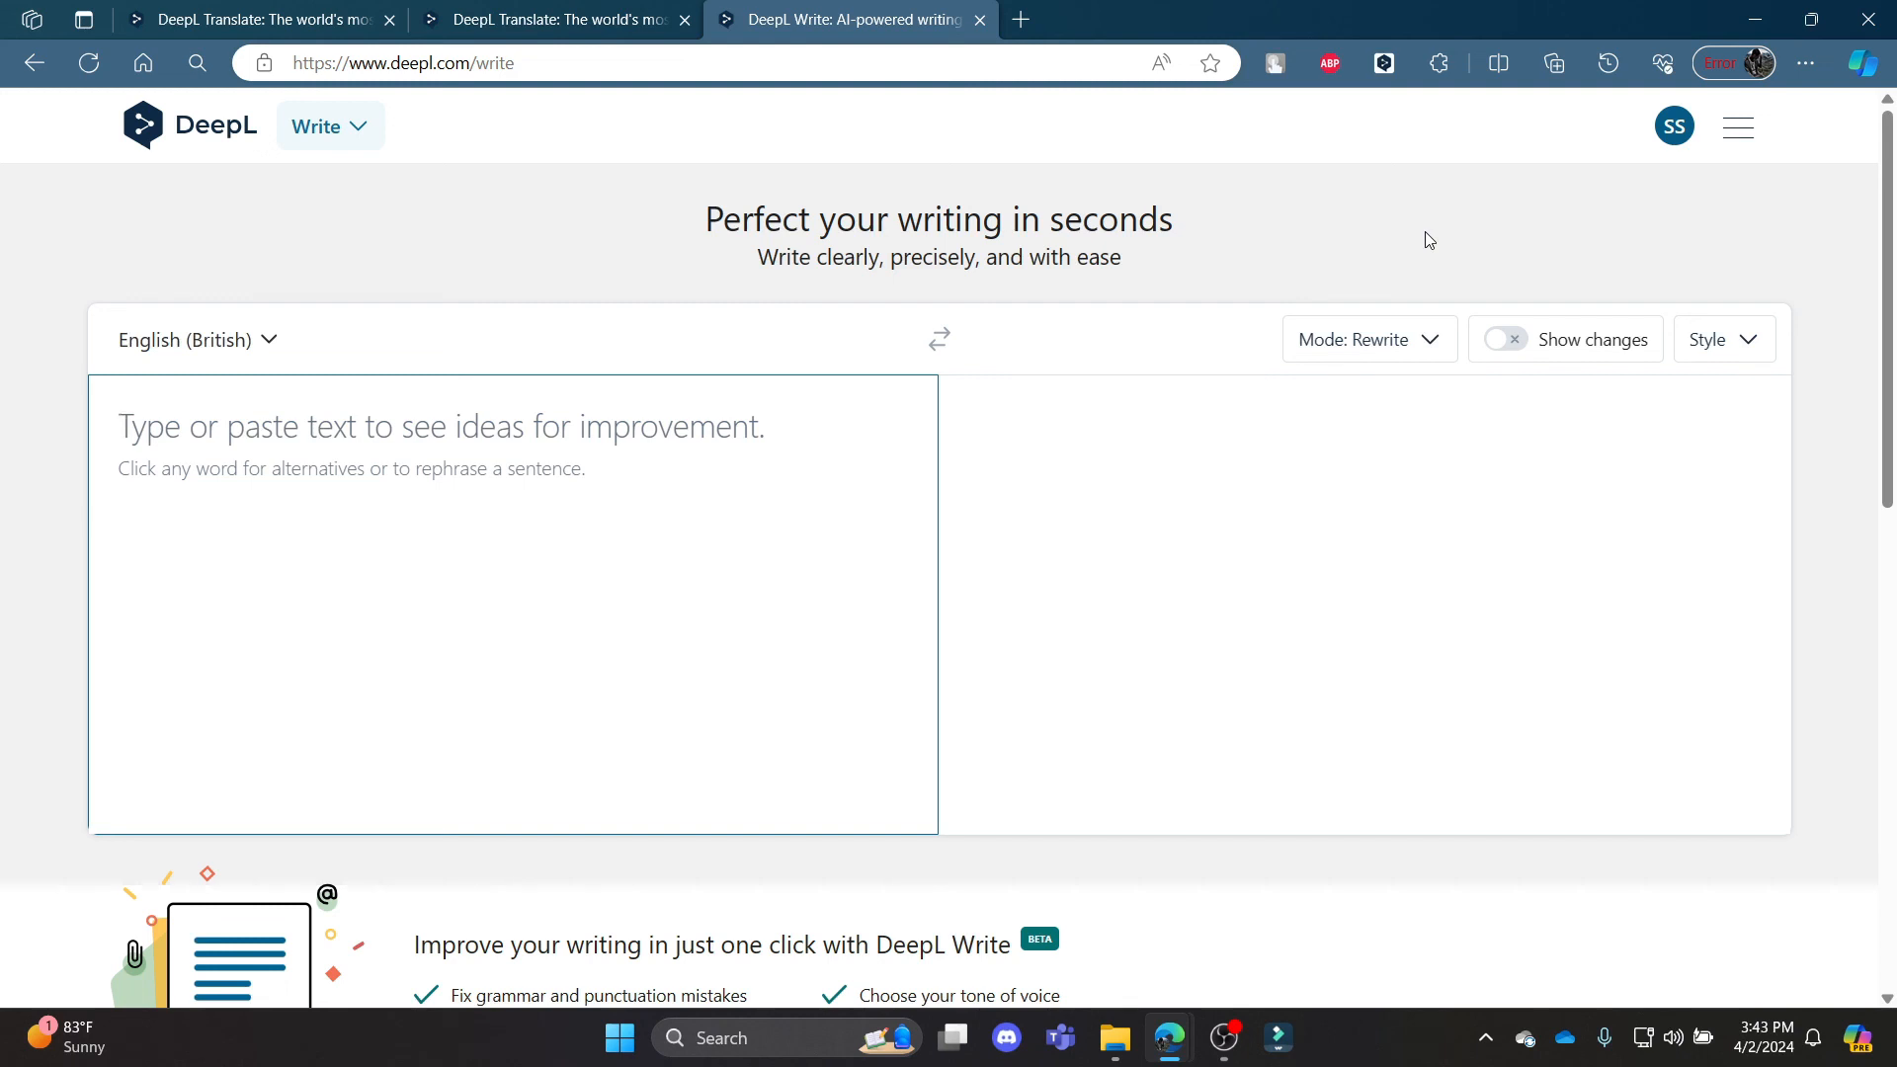
pyautogui.moveTo(1358, 200)
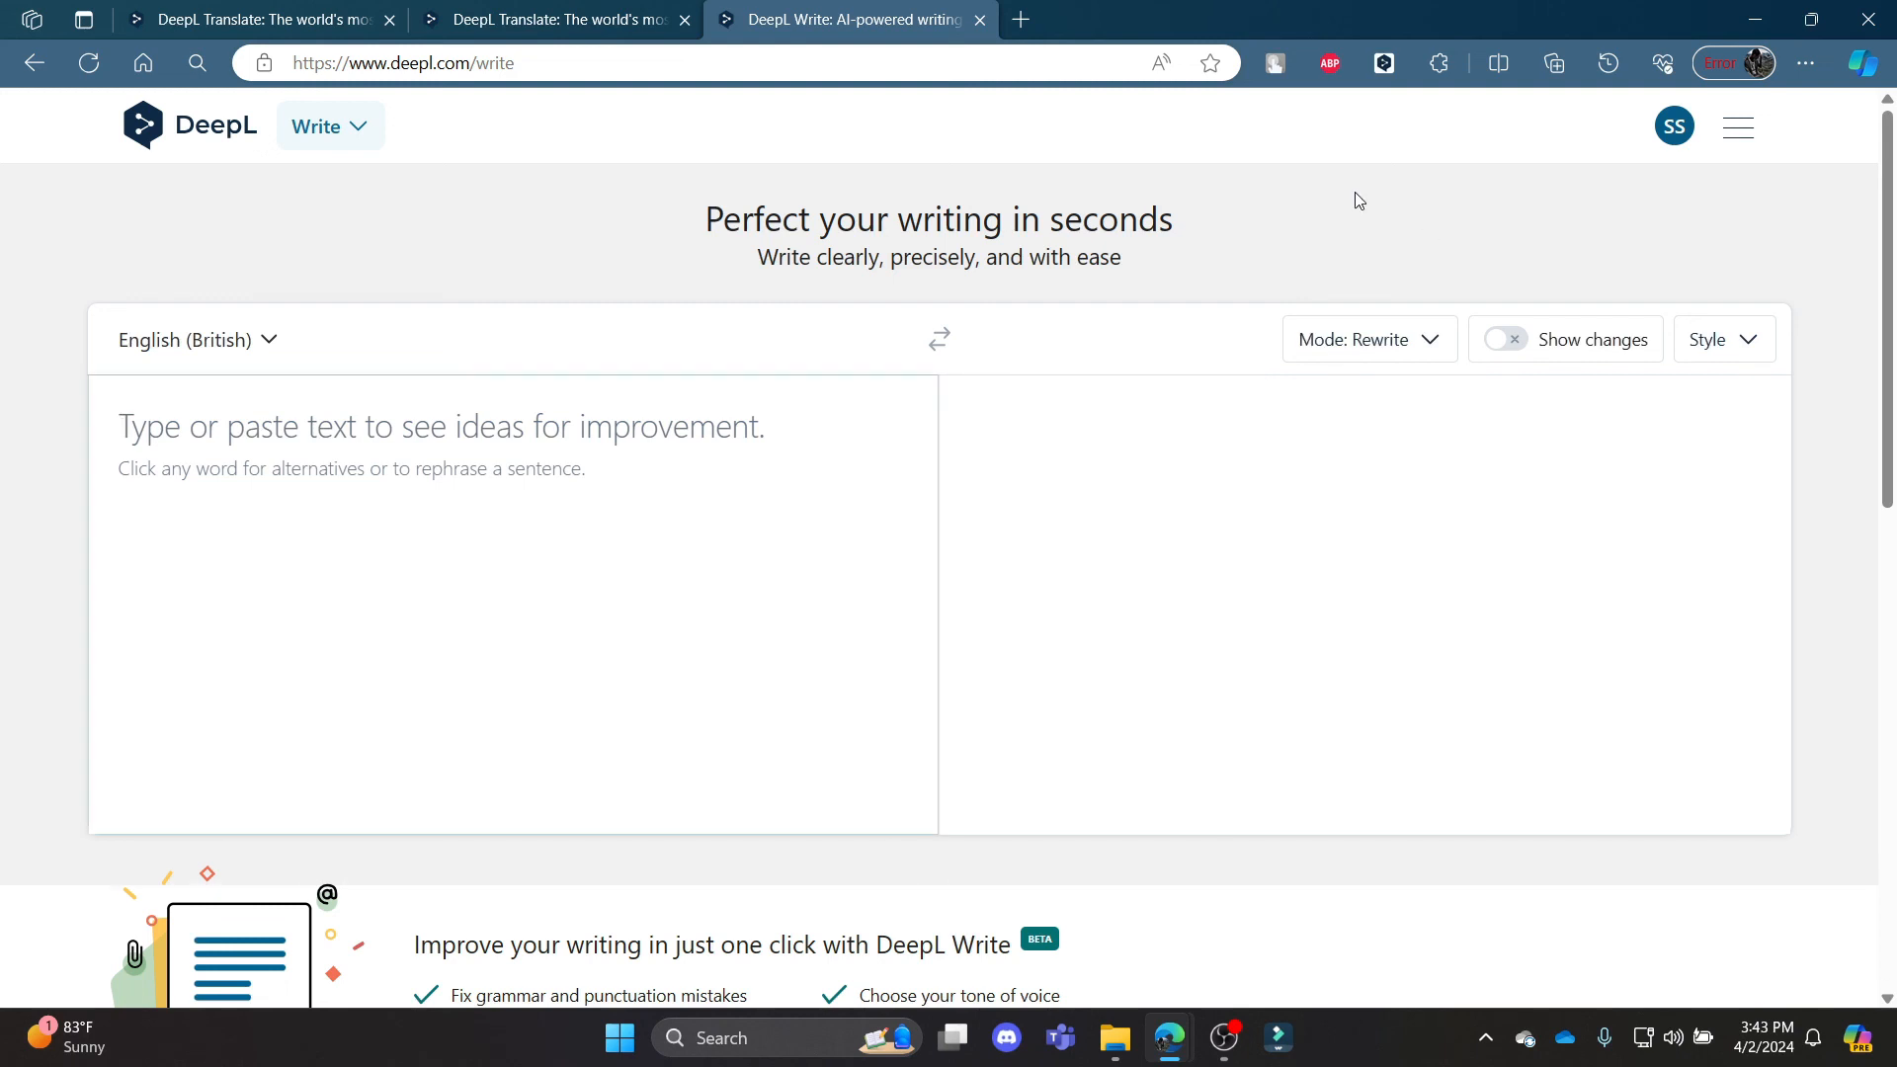
pyautogui.moveTo(1352, 197)
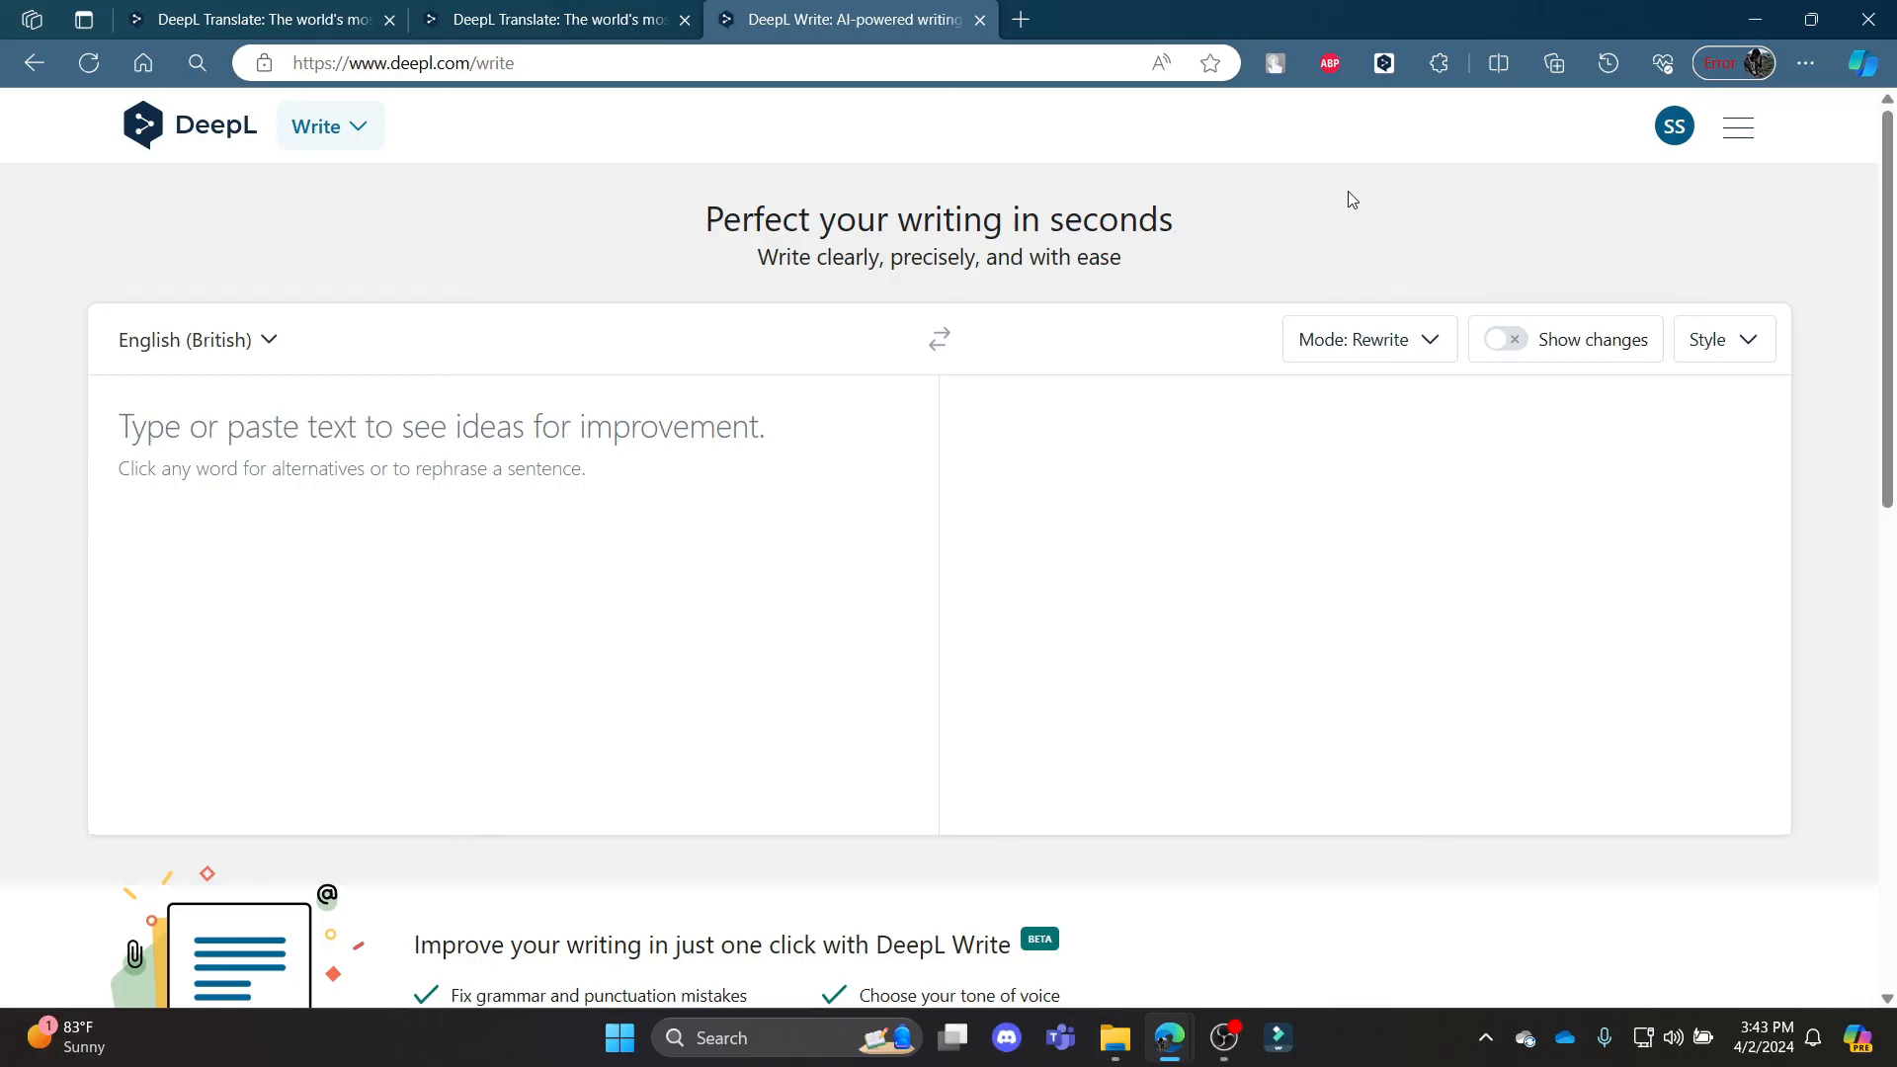